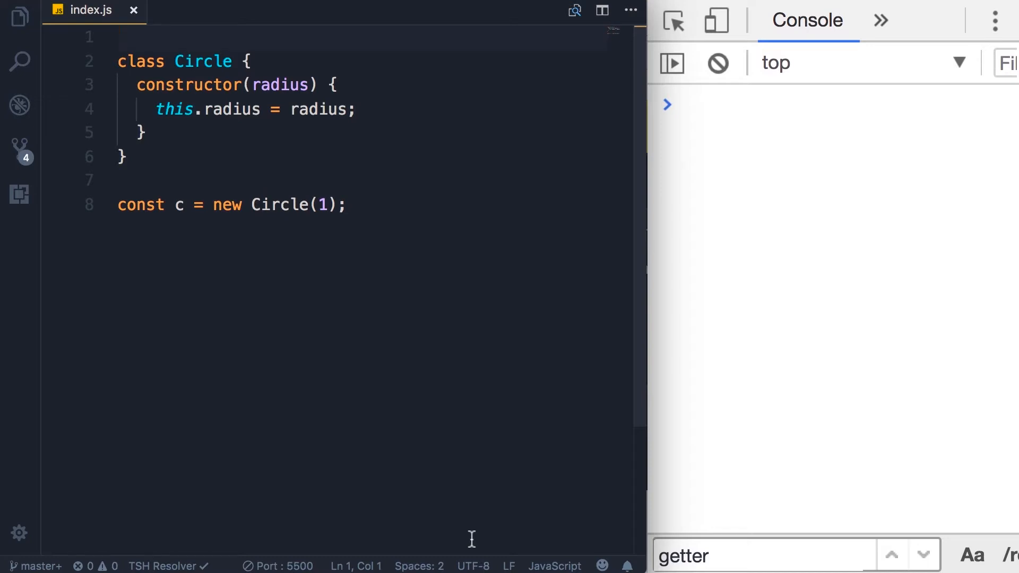
# Step: Declare const _radius = new WeakMap(); on the line above the Circle class
pyautogui.doubleClick(232, 110)
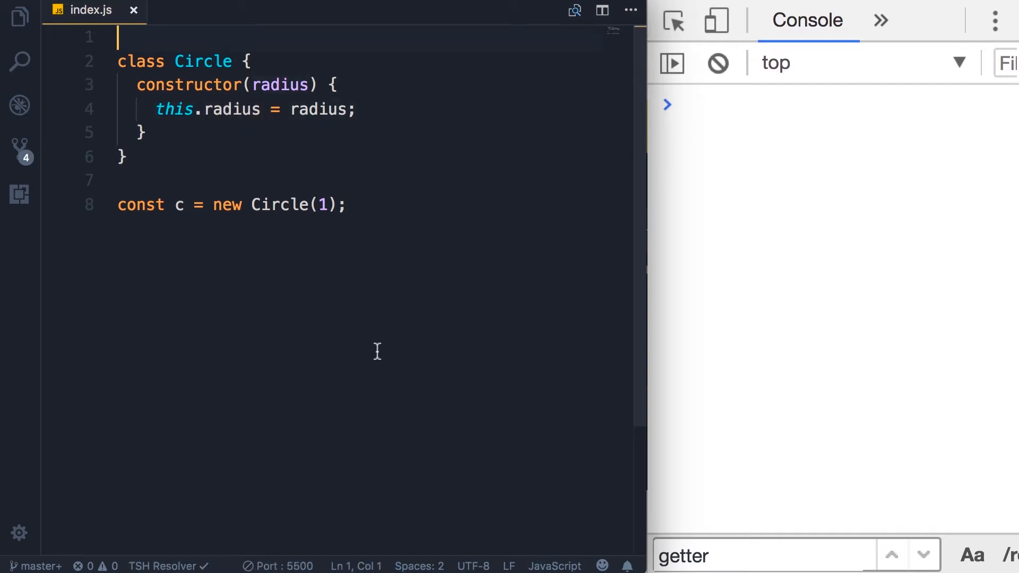
pyautogui.write('const _r')
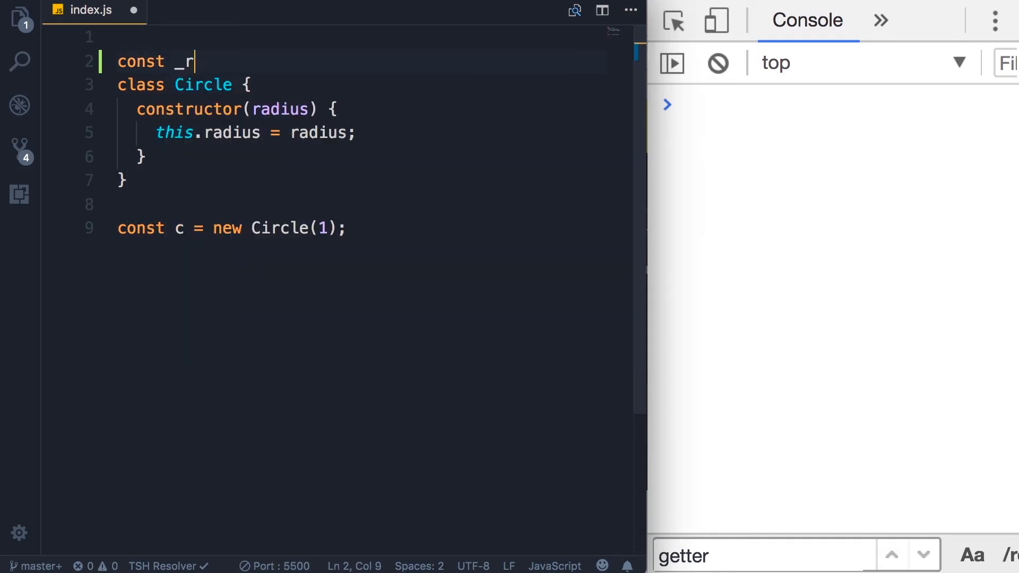
pyautogui.write('adius')
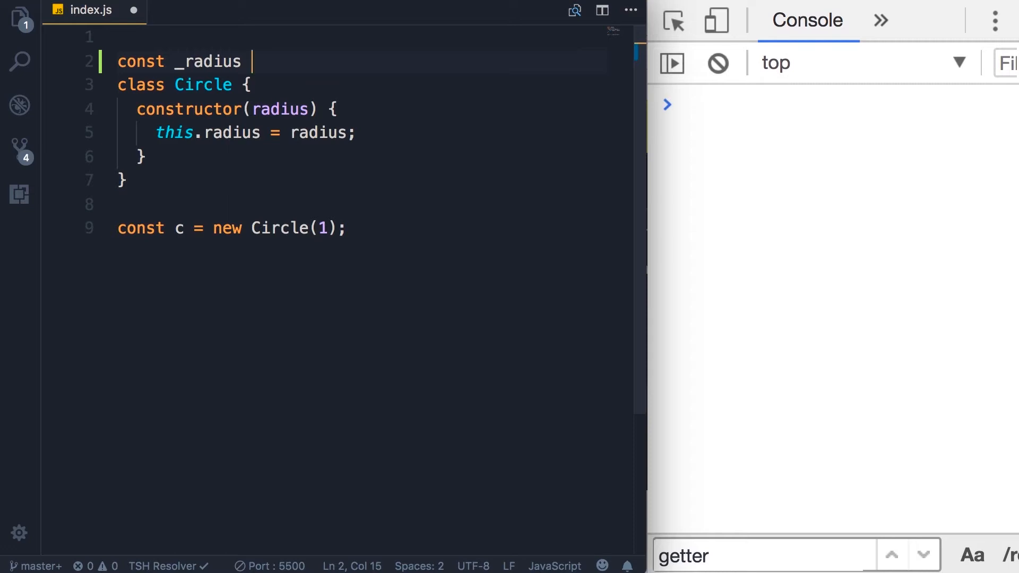
pyautogui.write('=')
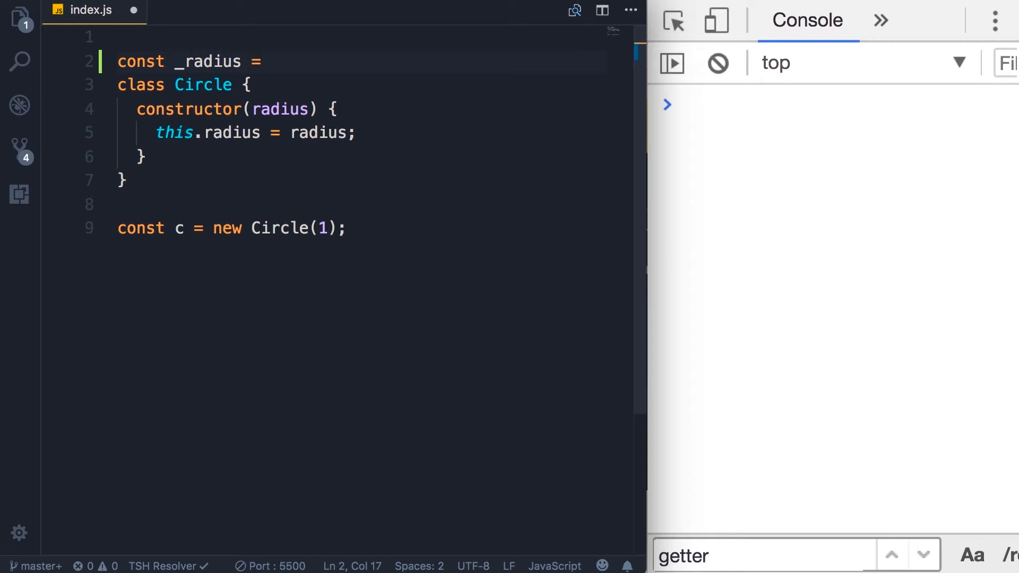
pyautogui.write('new WeakMap();')
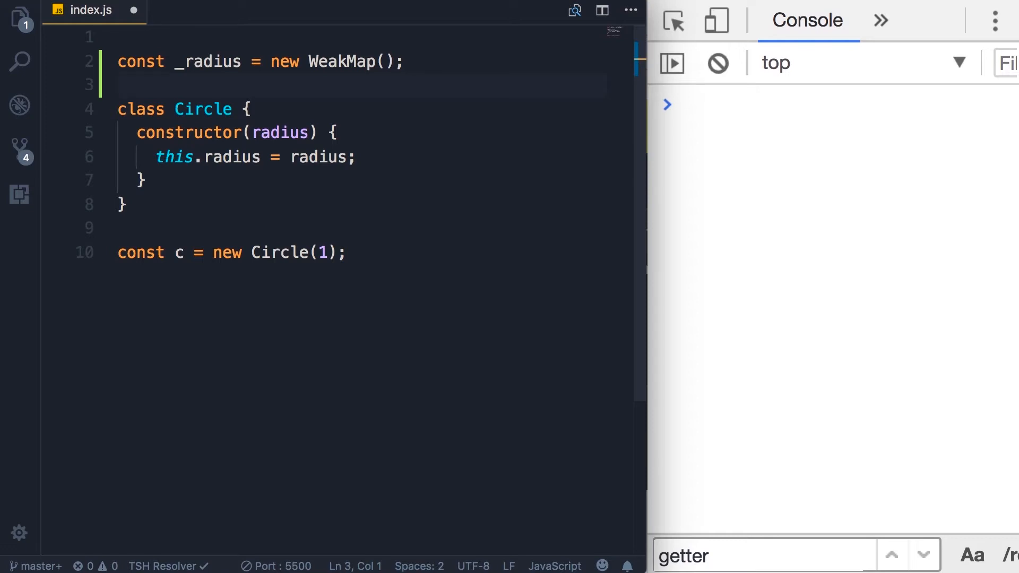
# Step: Replace the constructor's this.radius = radius; with _radius.set(this, radius);
pyautogui.click(137, 180)
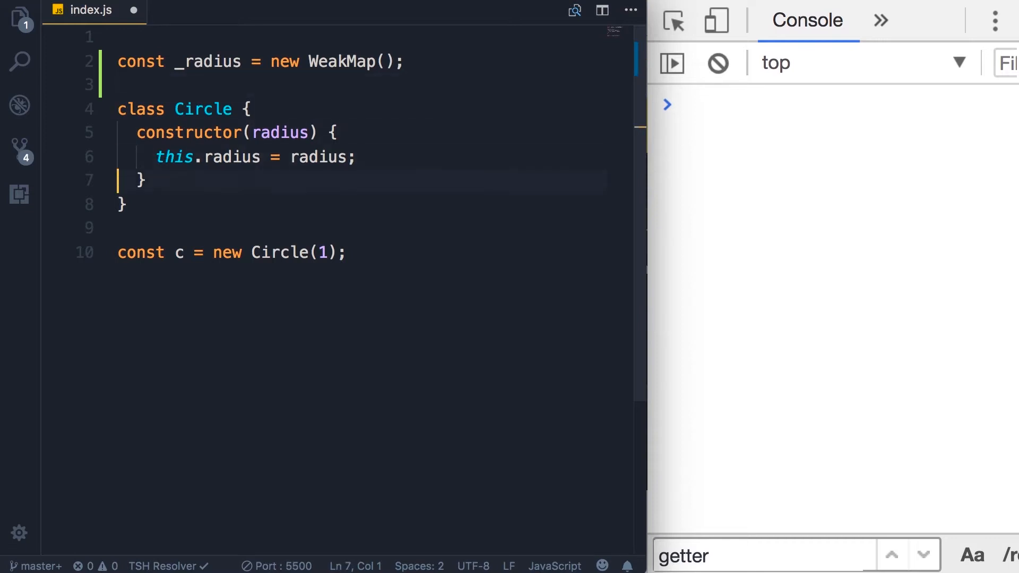
pyautogui.click(354, 157)
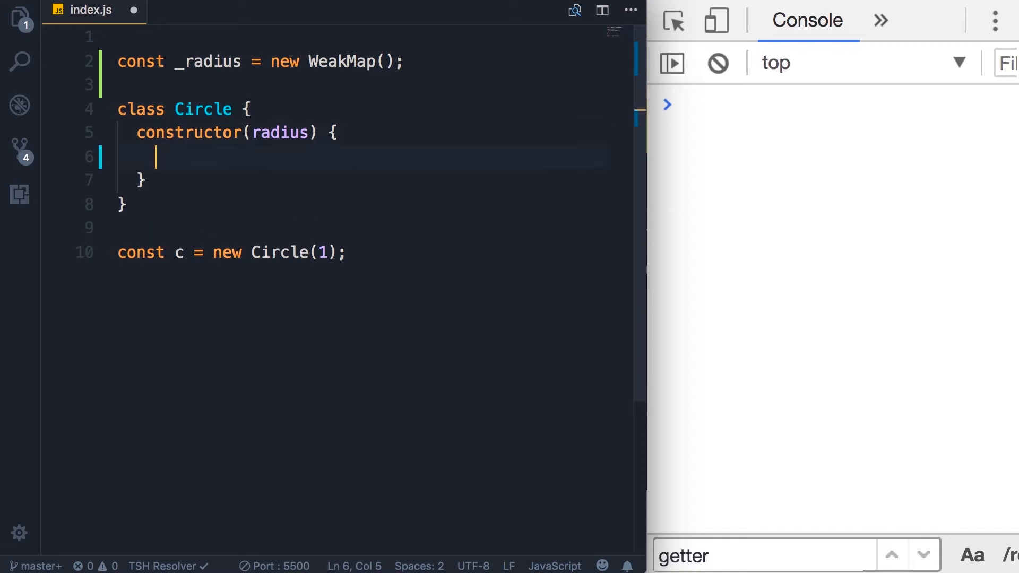
pyautogui.write('_radius')
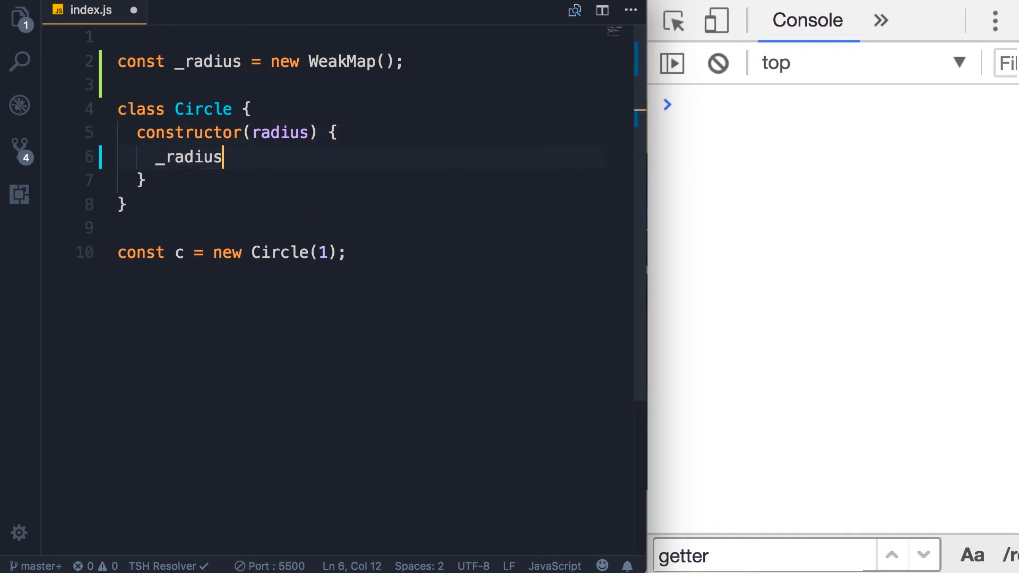
pyautogui.write('.set(')
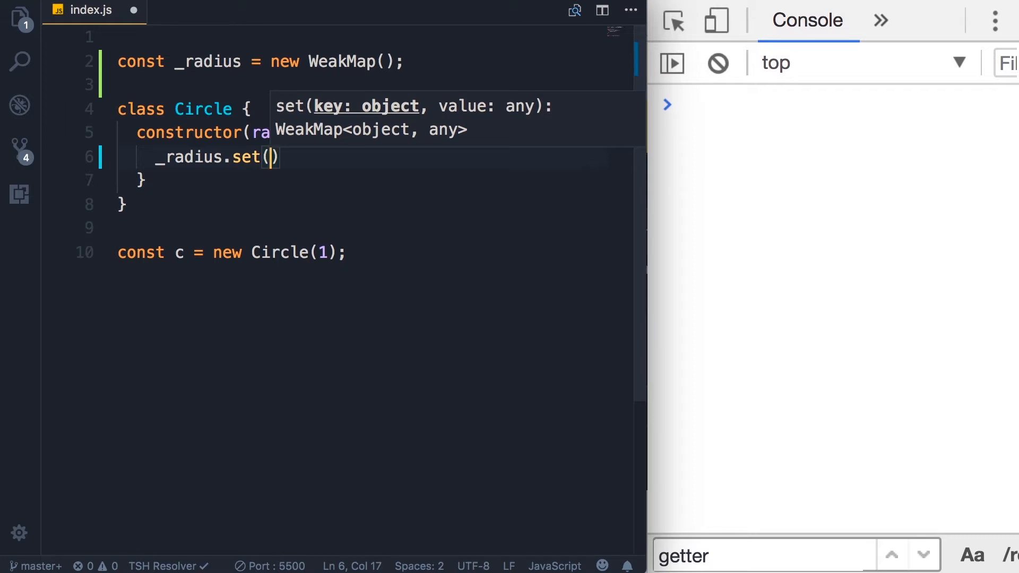
pyautogui.press('Escape')
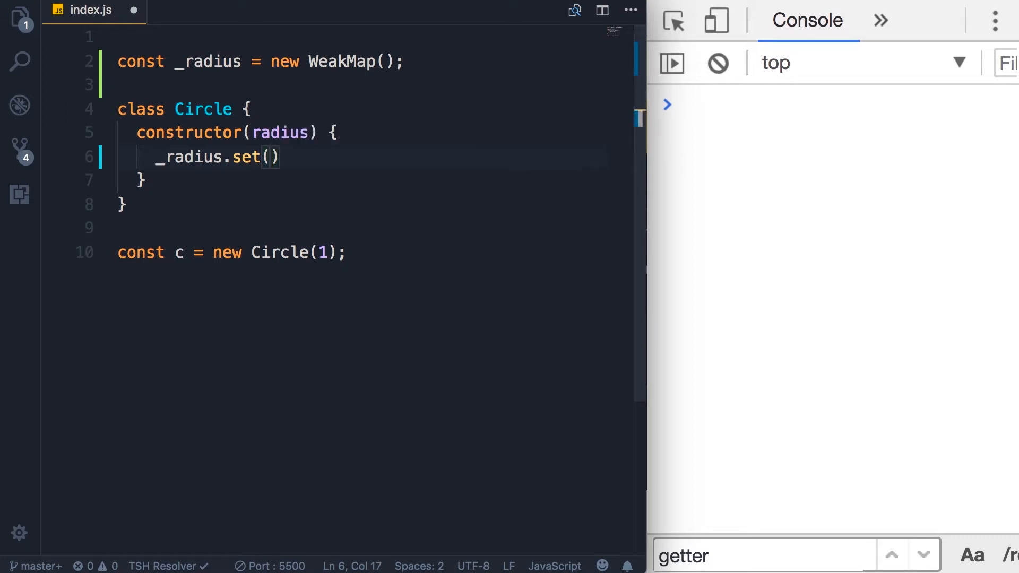
pyautogui.write('this,')
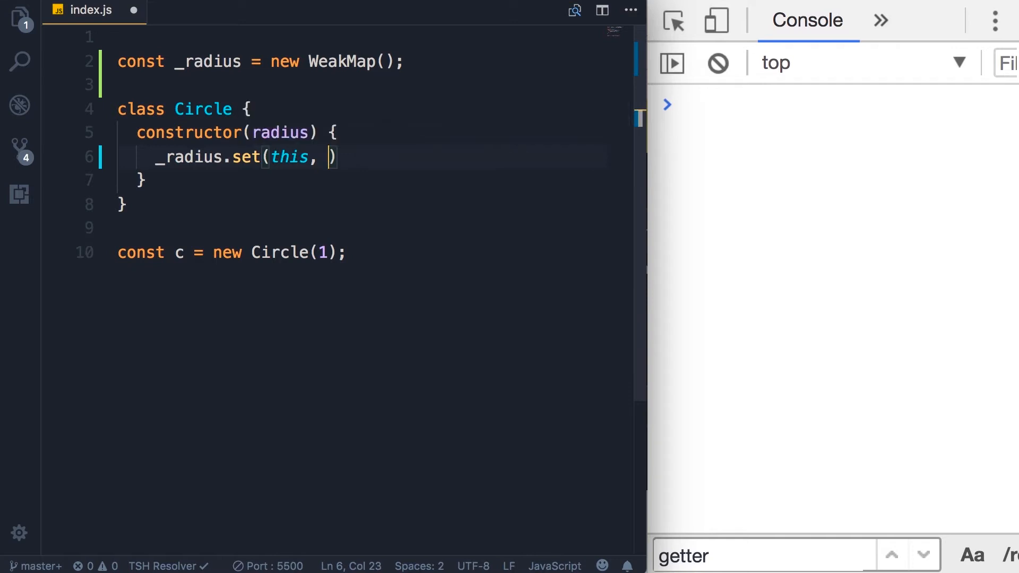
pyautogui.write('radius);')
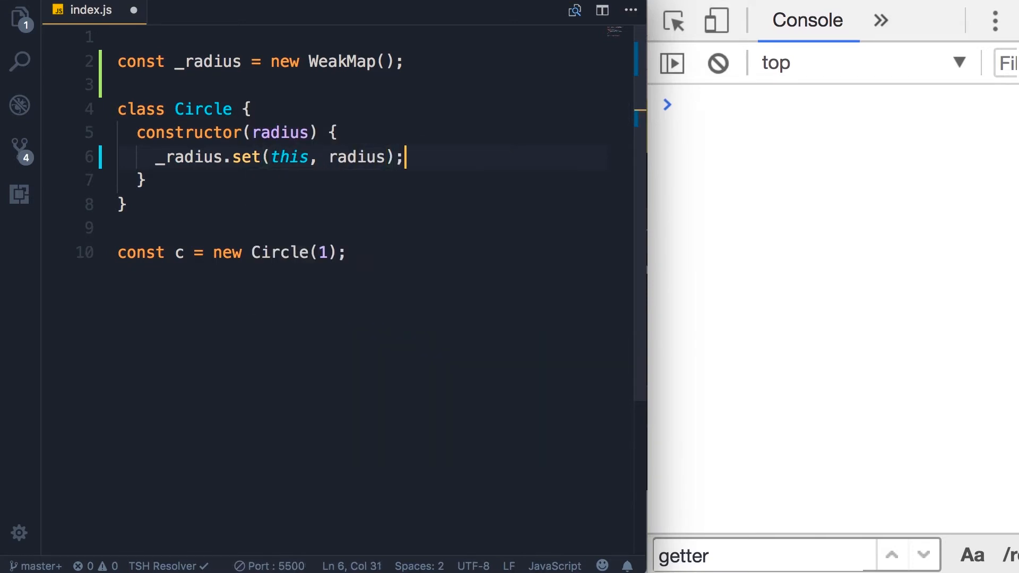
pyautogui.moveTo(368, 398)
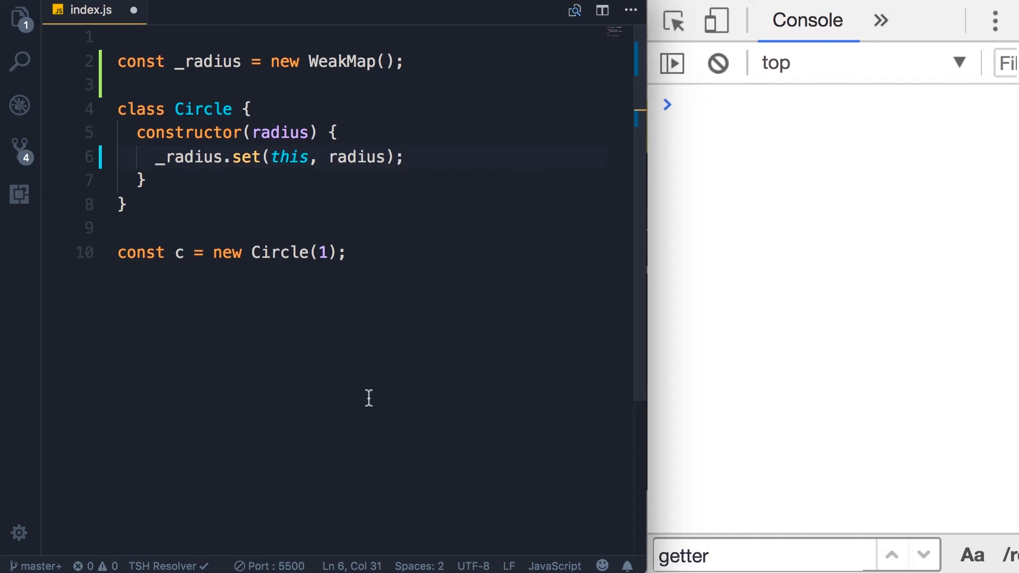
pyautogui.moveTo(421, 58)
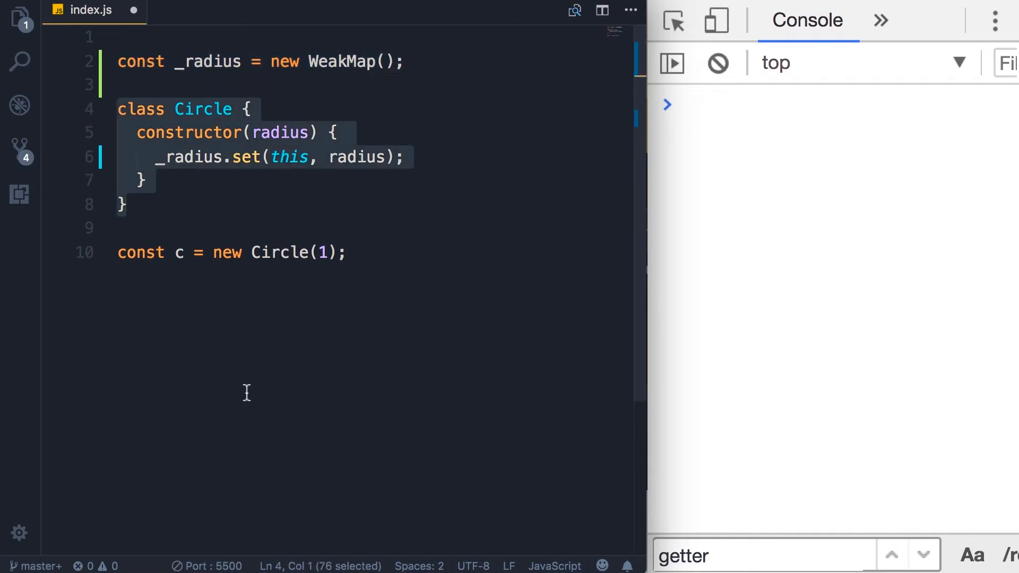
pyautogui.moveTo(298, 254)
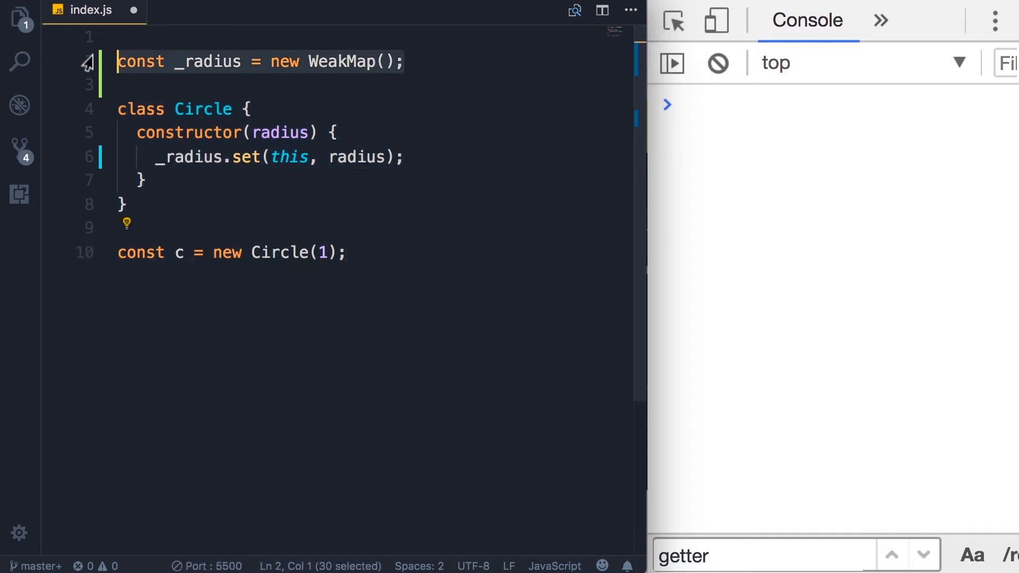
# Step: Evaluate c in the console and expand Circle {} and its __proto__
pyautogui.write('\\')
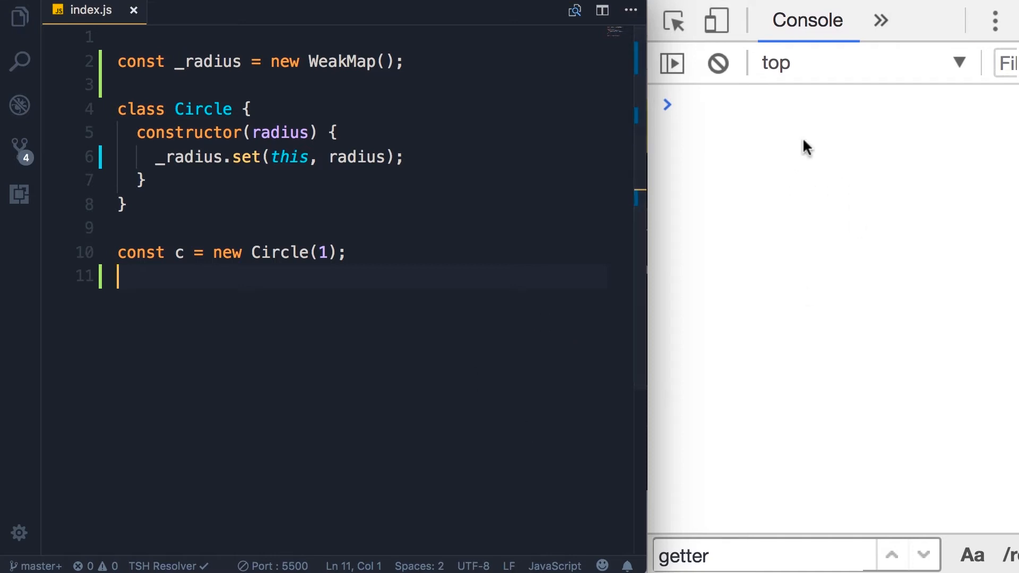
pyautogui.press('Enter')
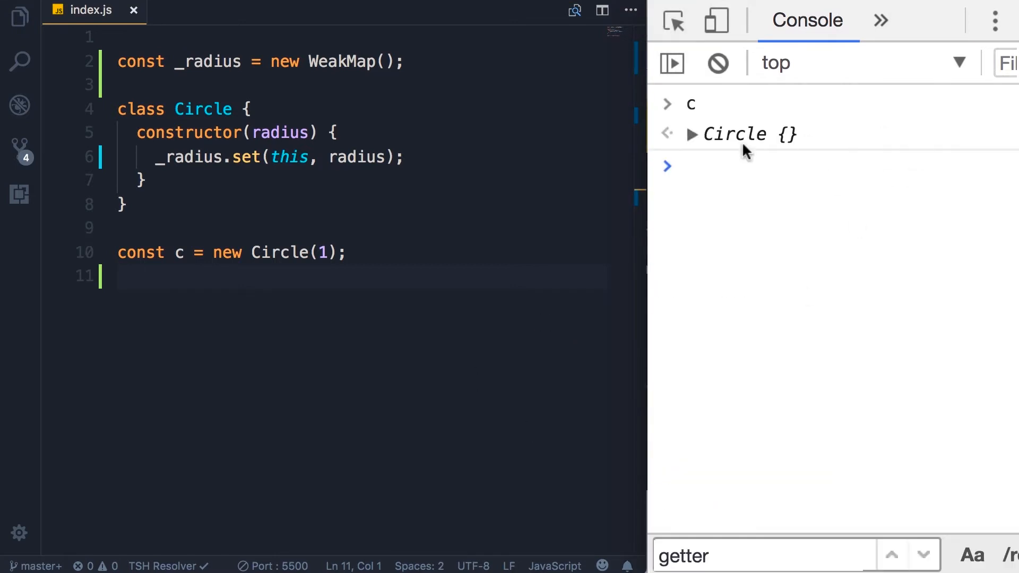
pyautogui.click(691, 134)
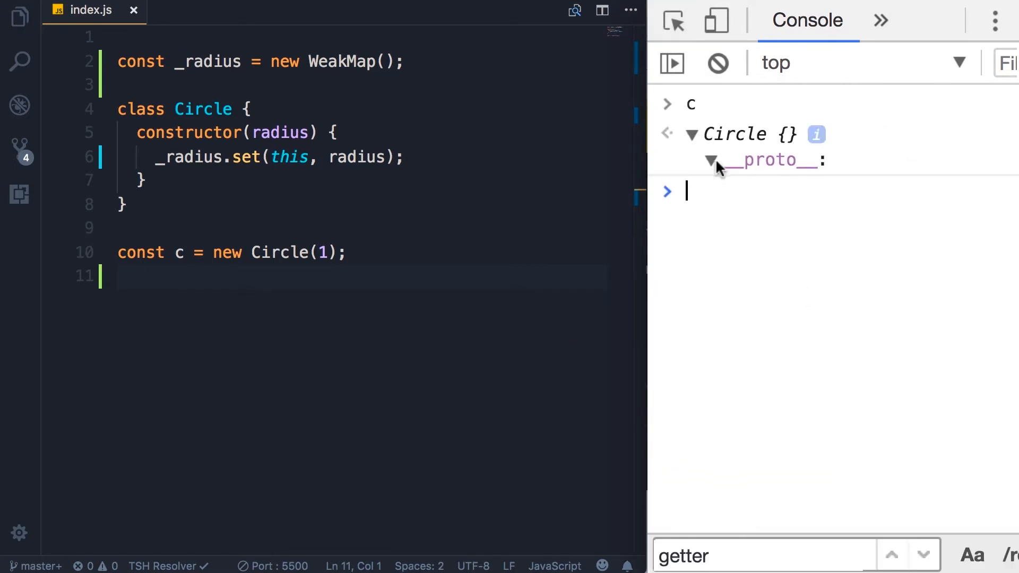
pyautogui.click(711, 159)
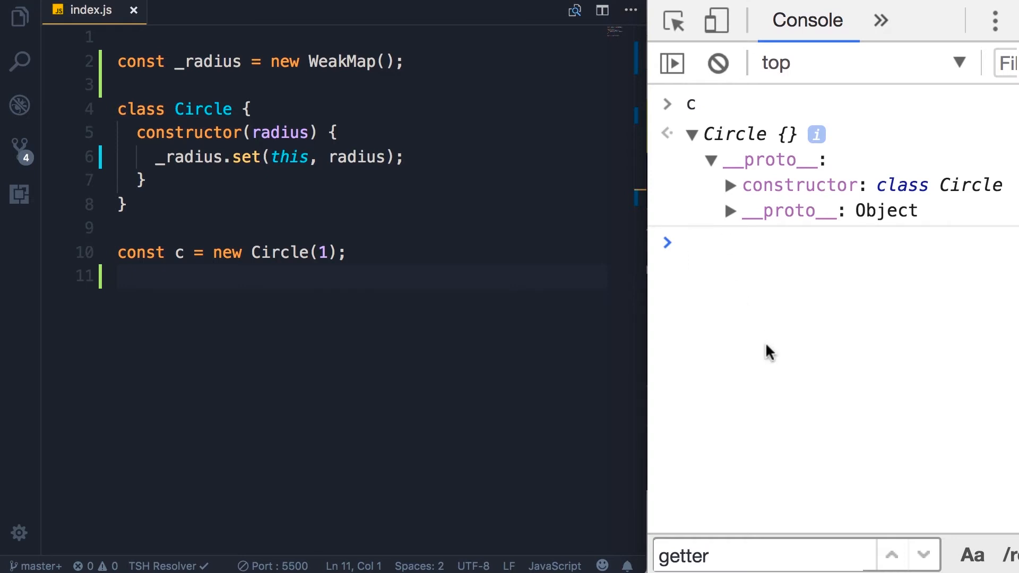
pyautogui.moveTo(223, 322)
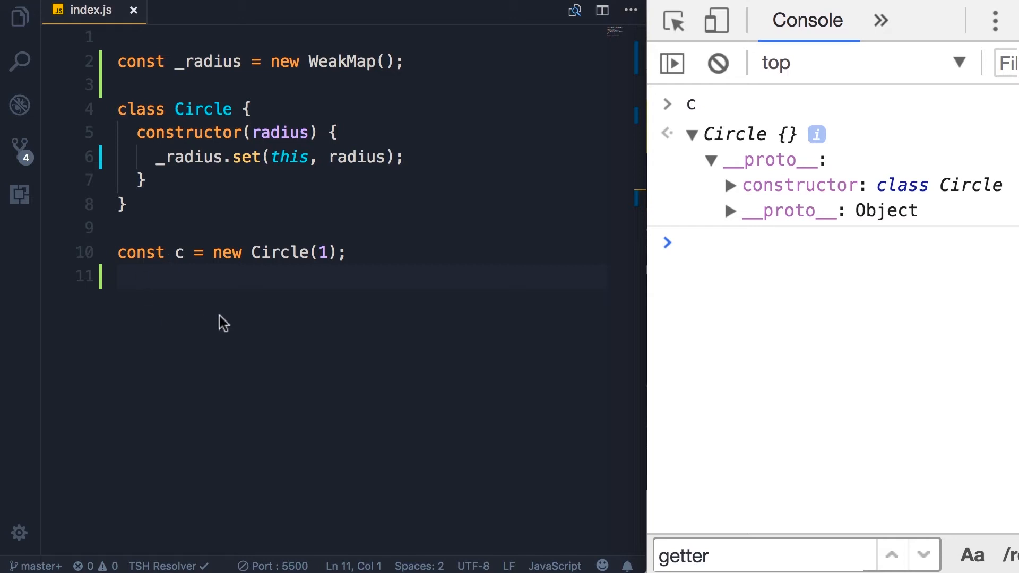
# Step: Add draw() { console.log(_radius.get(this)); } after the constructor
pyautogui.click(230, 182)
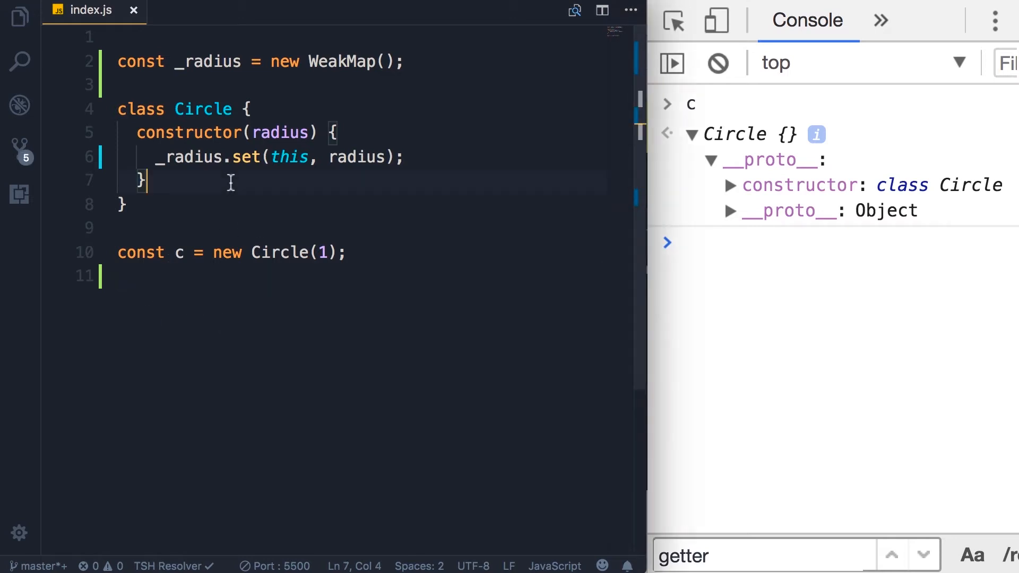
pyautogui.press('Enter')
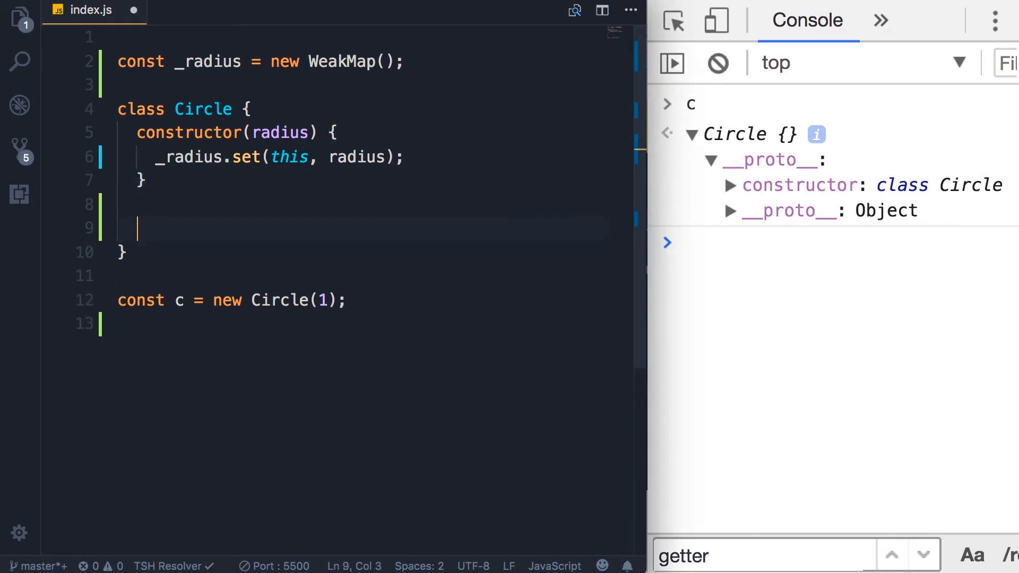
pyautogui.write('draw() {')
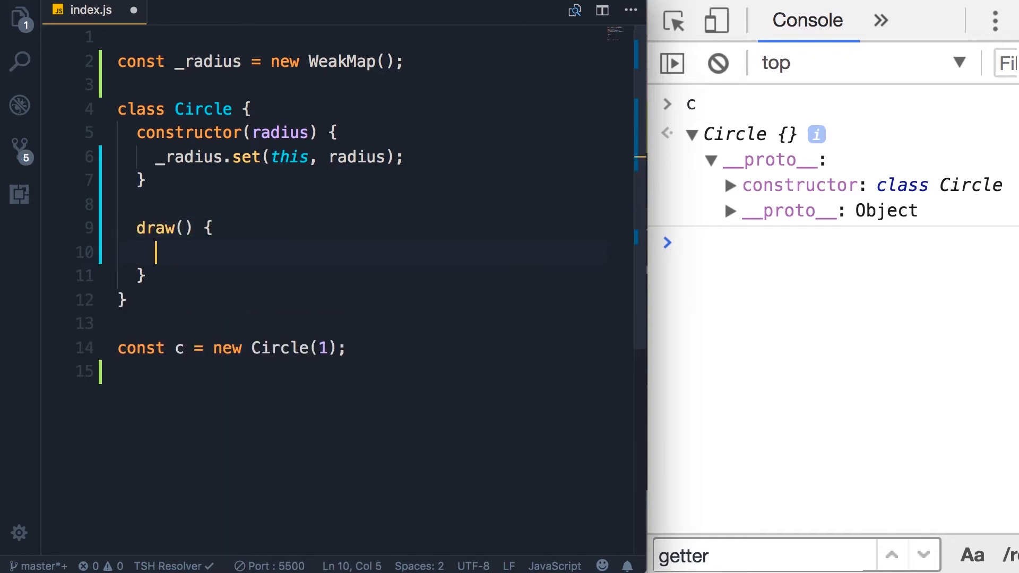
pyautogui.write('_radius')
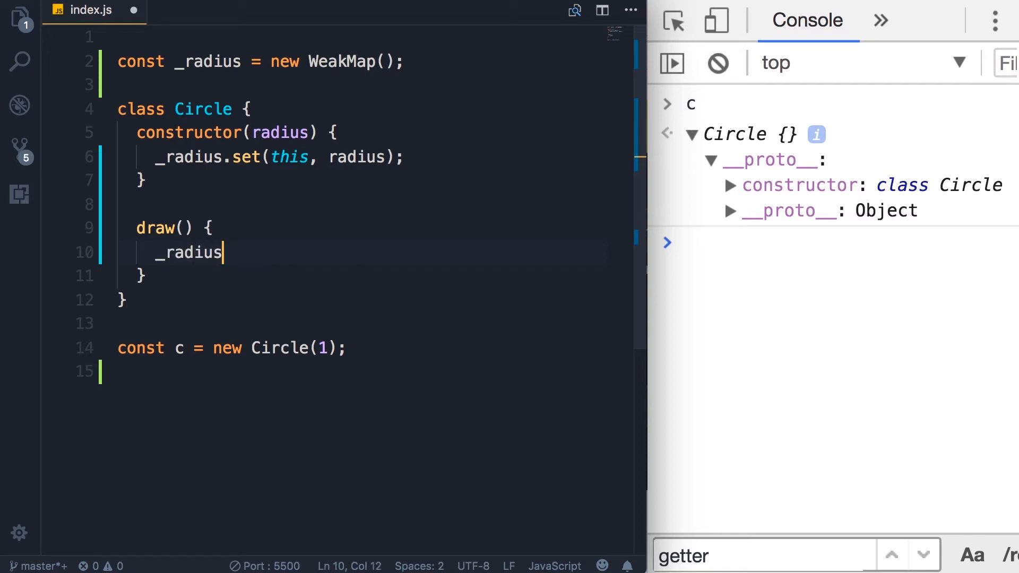
pyautogui.write('.get(')
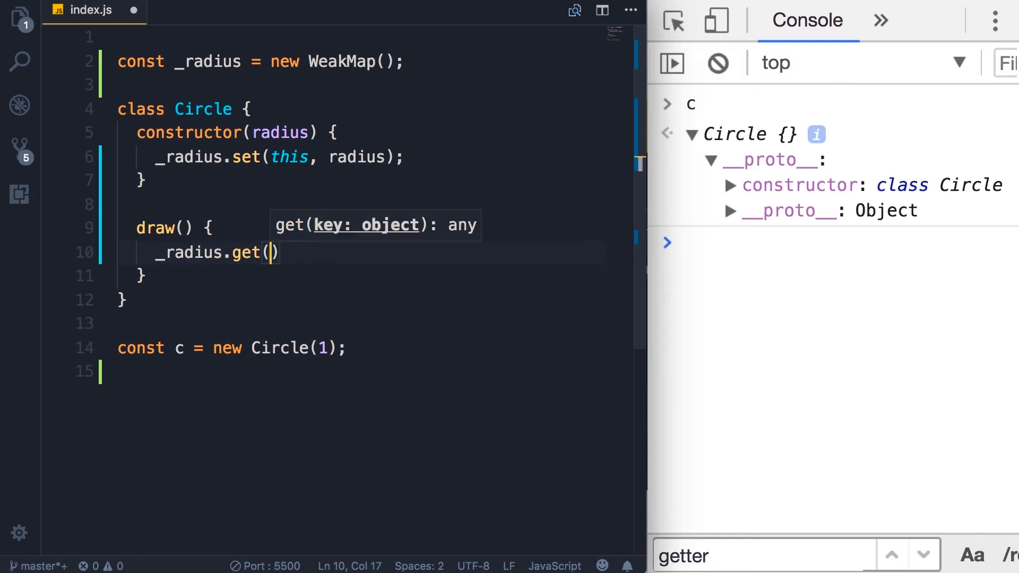
pyautogui.write('this')
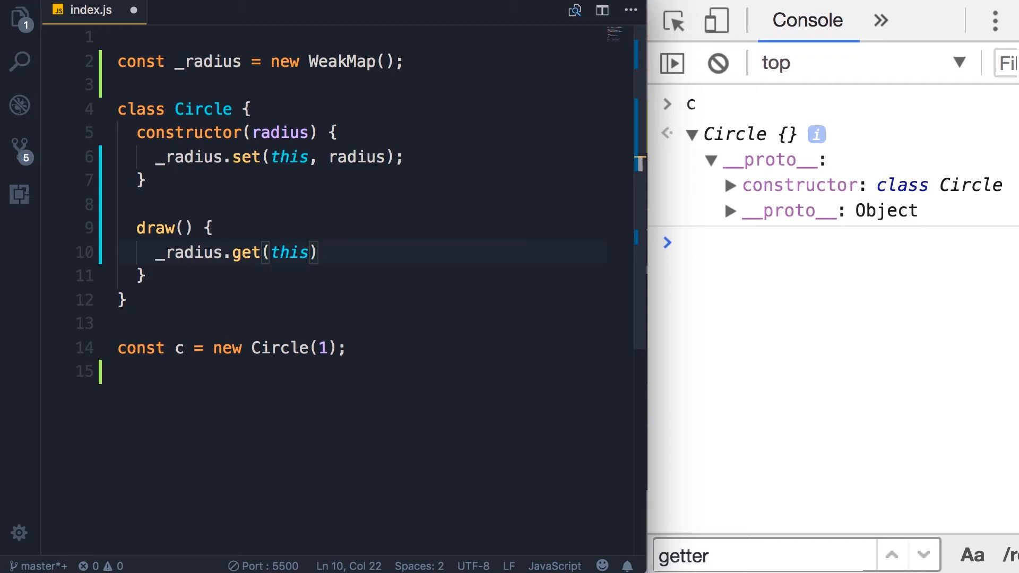
pyautogui.write('console.log(')
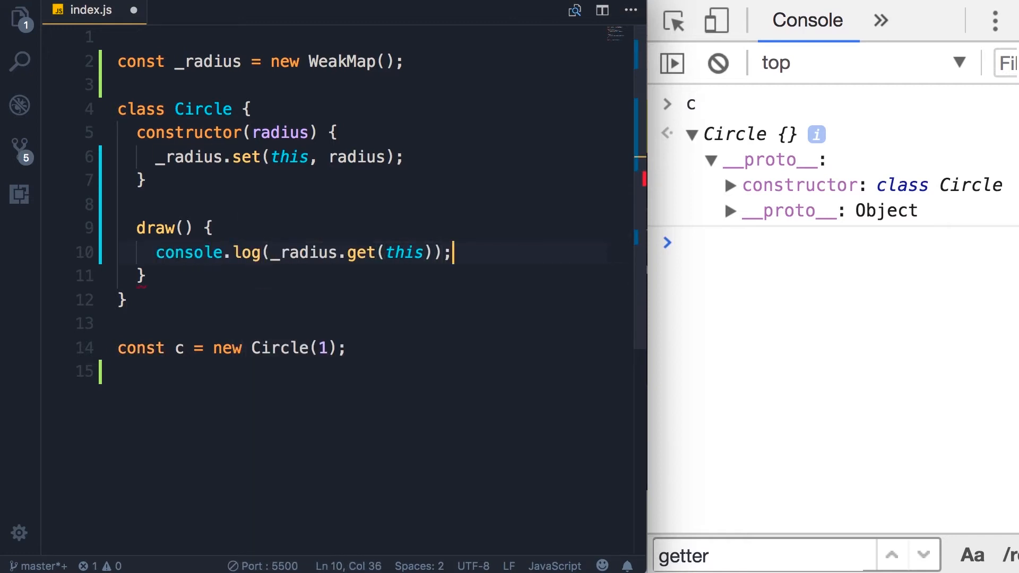
# Step: Run c.draw() in the console so it logs the radius 1
pyautogui.click(718, 63)
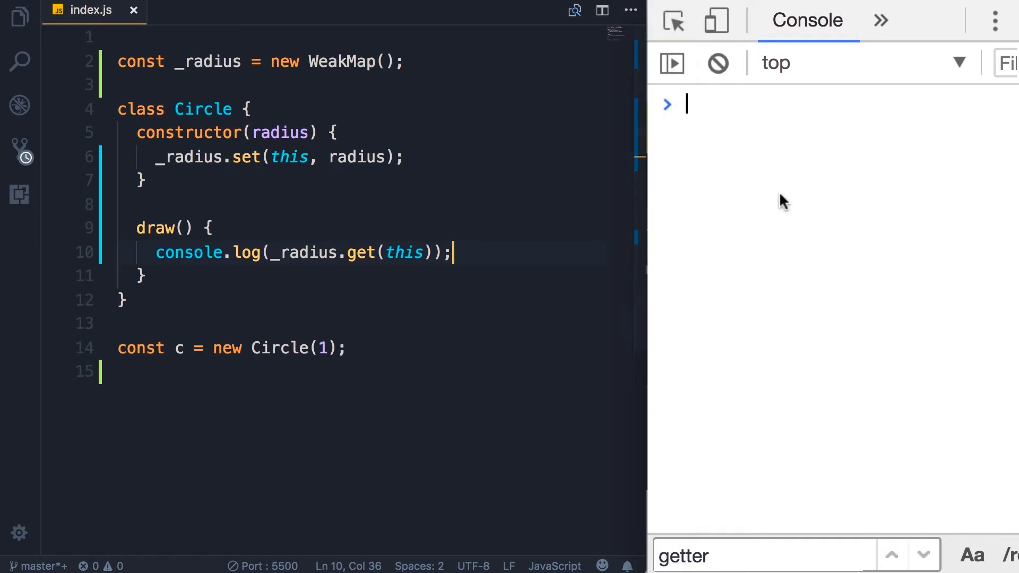
pyautogui.write('c.draw()')
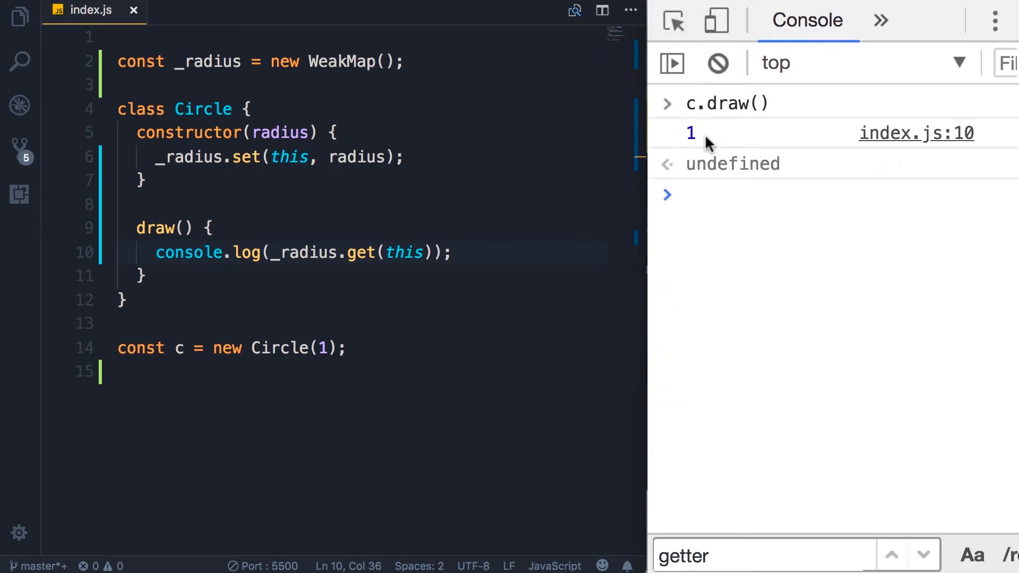
pyautogui.click(715, 195)
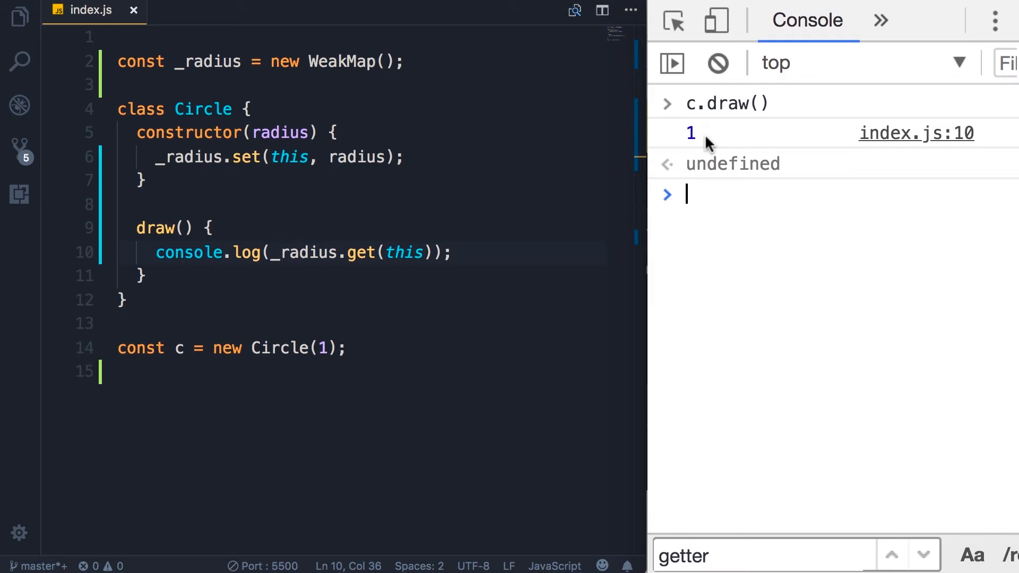
pyautogui.moveTo(569, 76)
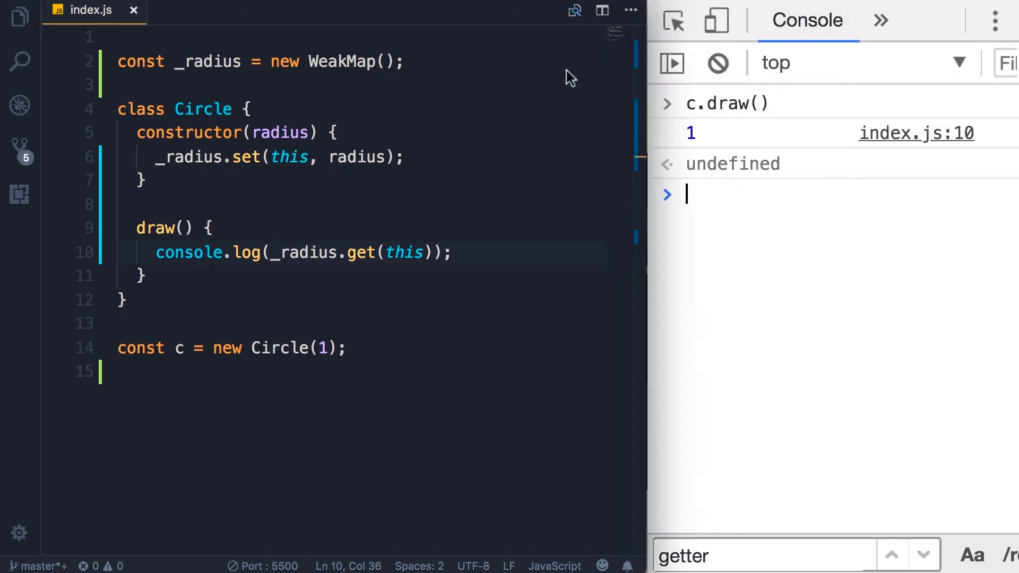
# Step: Declare const _move = new WeakMap(); at the top of index.js
pyautogui.write('c')
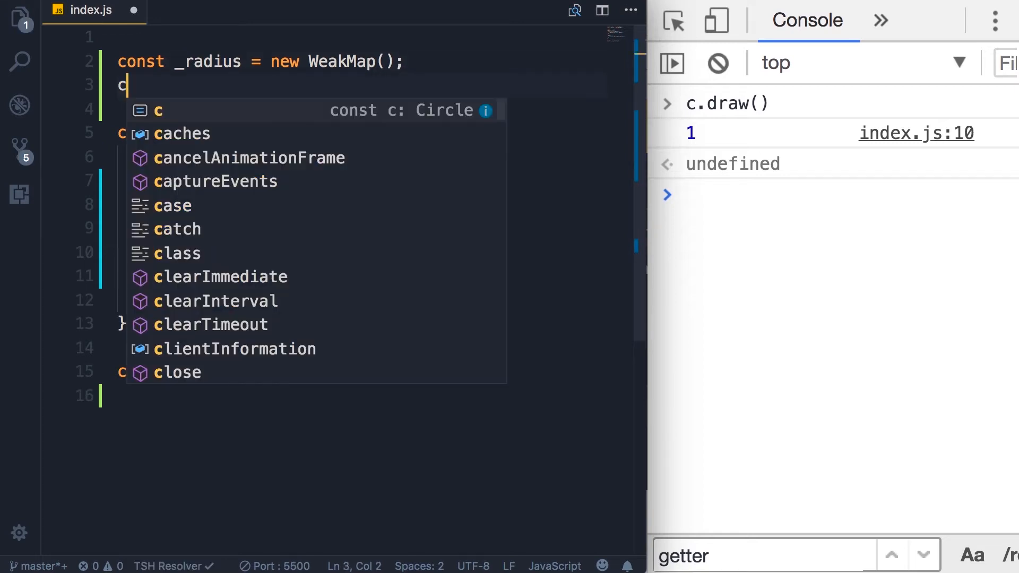
pyautogui.write('onst _move')
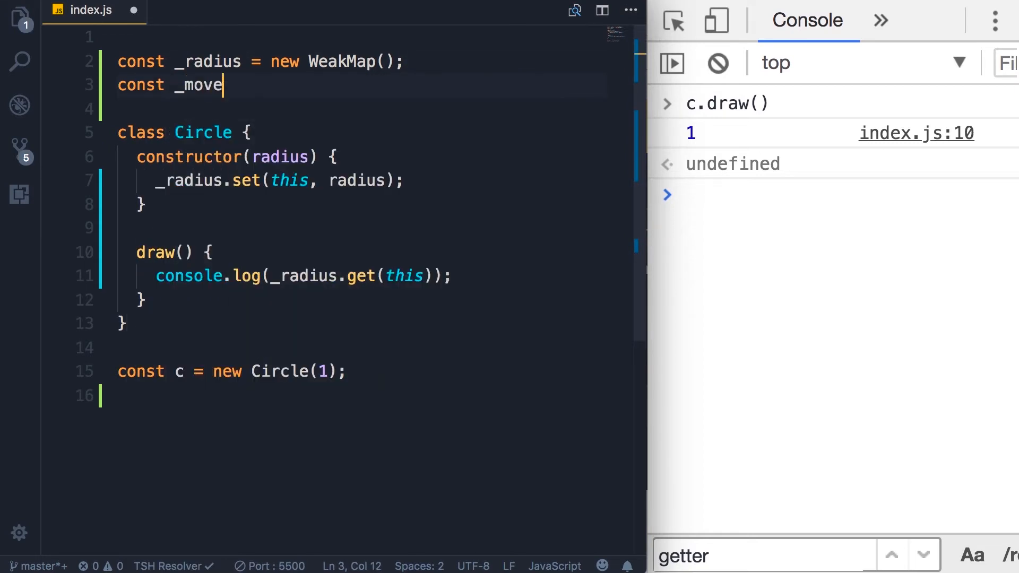
pyautogui.write('= new WeakMap();')
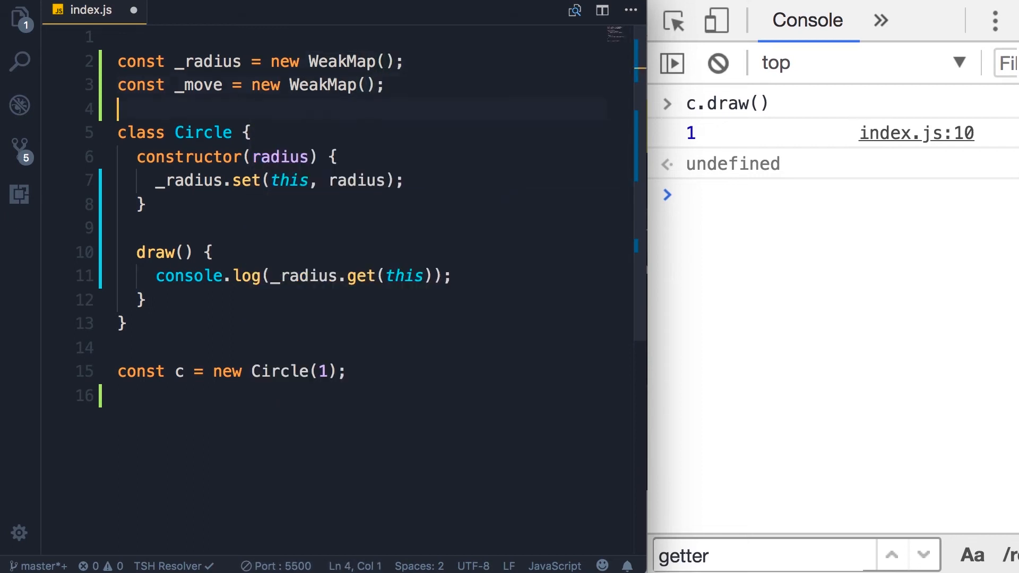
# Step: In the constructor, add _move.set(this, function() { console.log('move', this); });
pyautogui.click(403, 181)
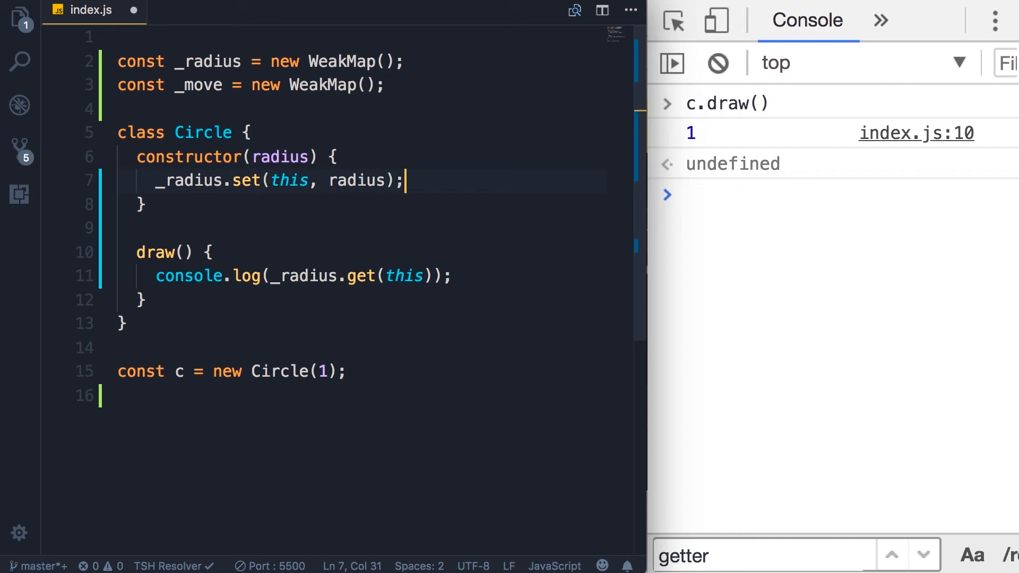
pyautogui.write('_move.set(')
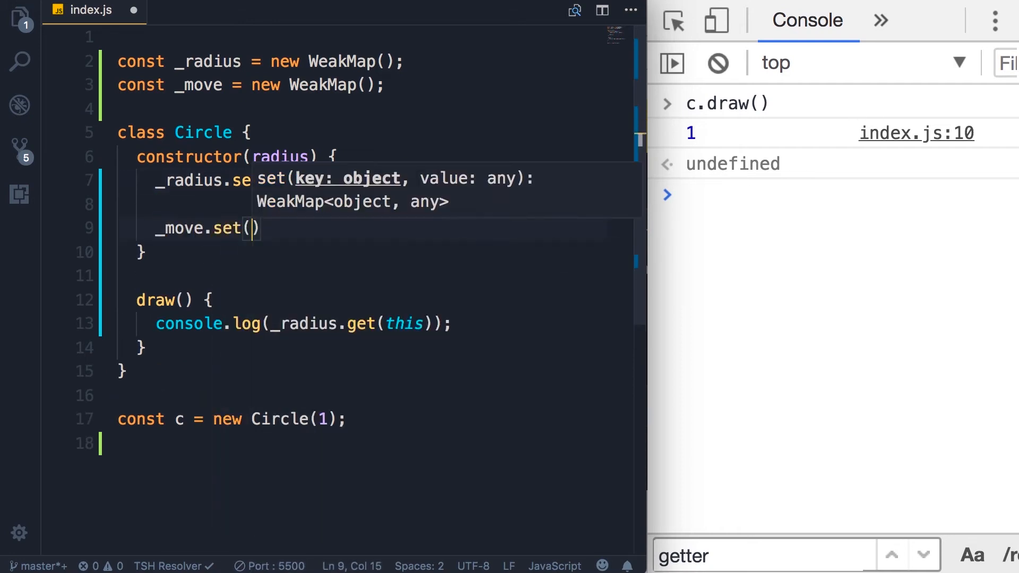
pyautogui.write('this,')
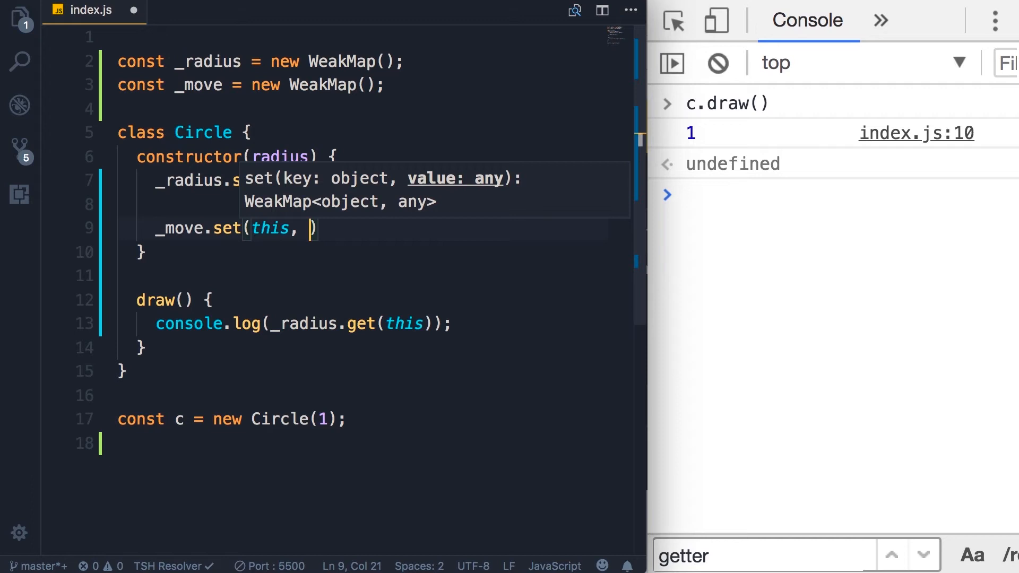
pyautogui.write('function()')
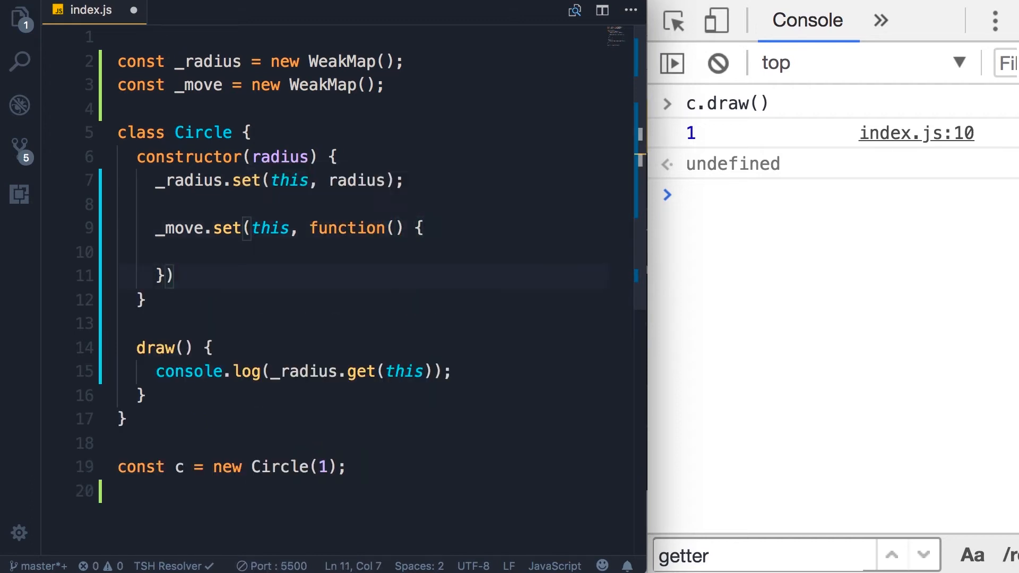
pyautogui.write('console.log(')
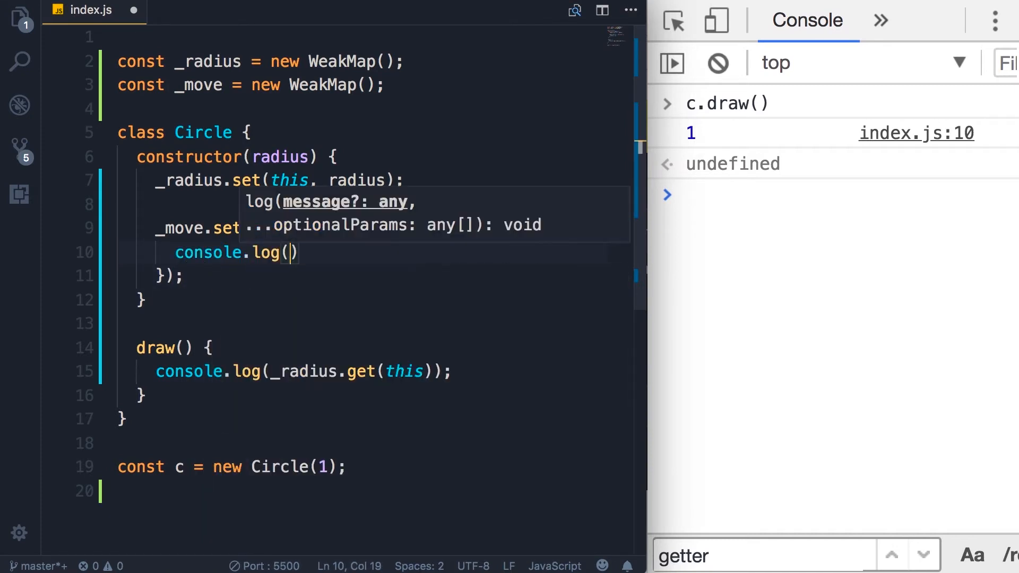
pyautogui.write("'move', this")
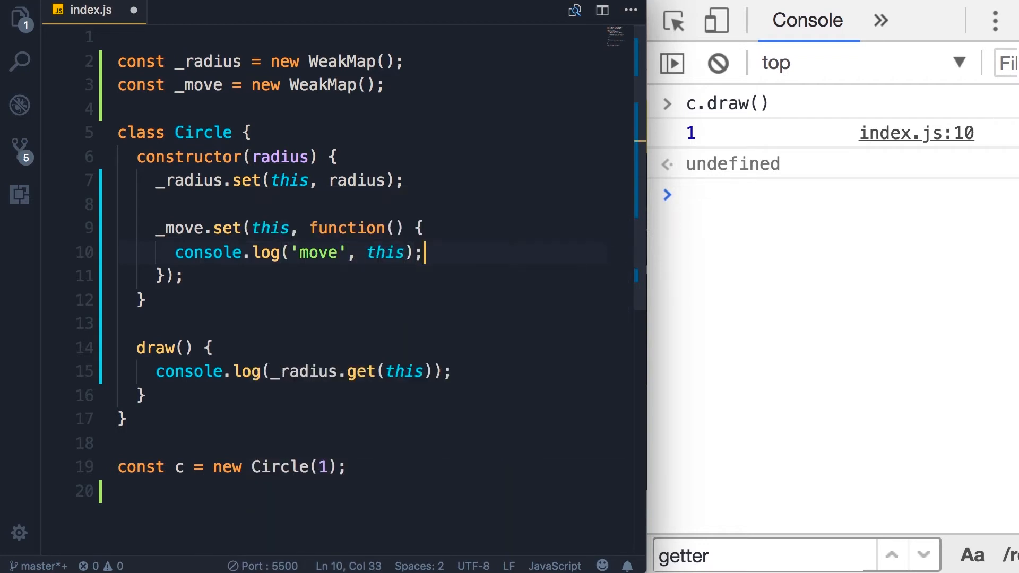
pyautogui.press('Left')
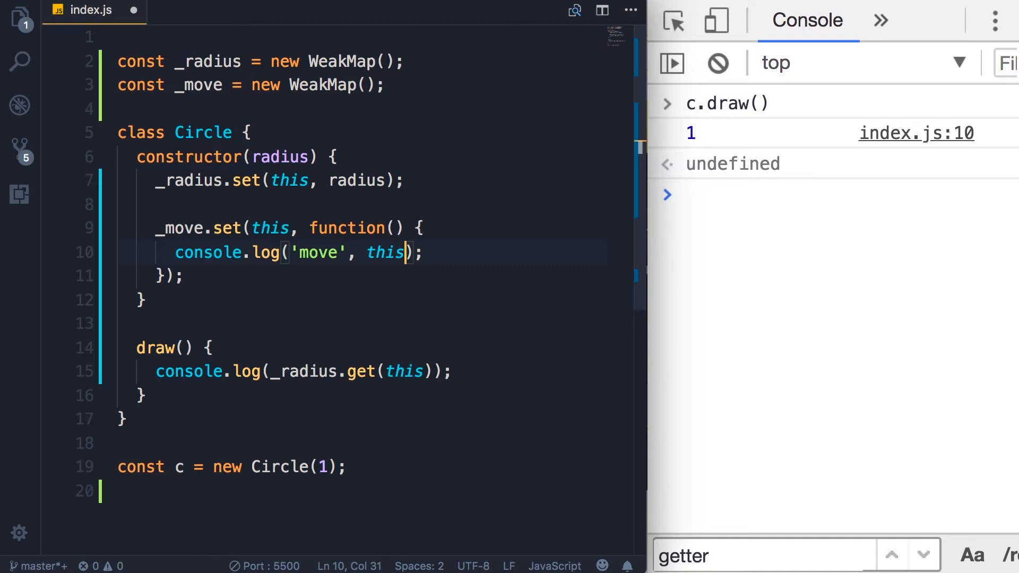
pyautogui.doubleClick(385, 252)
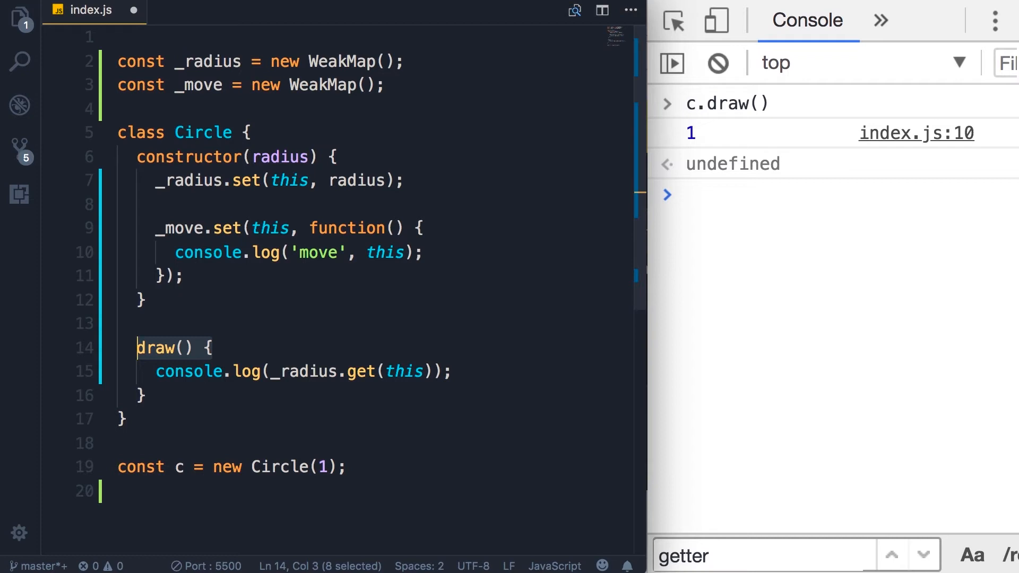
pyautogui.moveTo(595, 44)
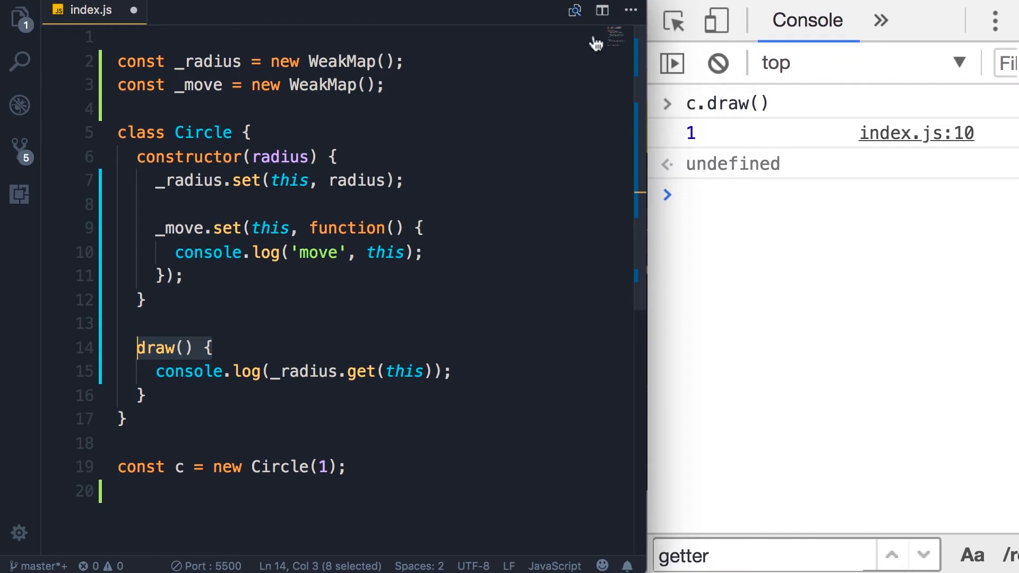
pyautogui.moveTo(553, 176)
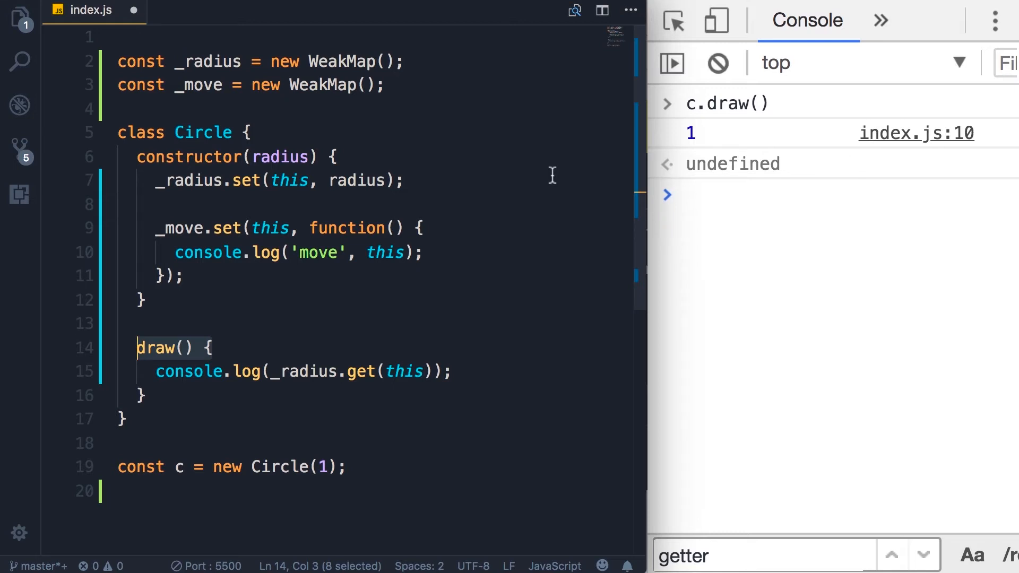
# Step: Replace draw's radius log with _move.get(this)(); and console.log('draw');
pyautogui.click(209, 347)
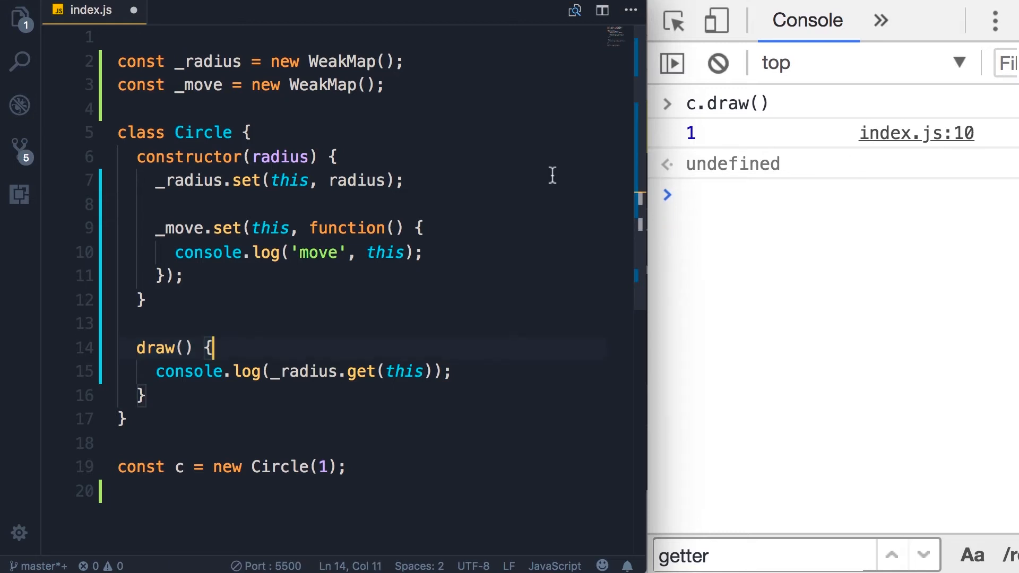
pyautogui.moveTo(312, 224)
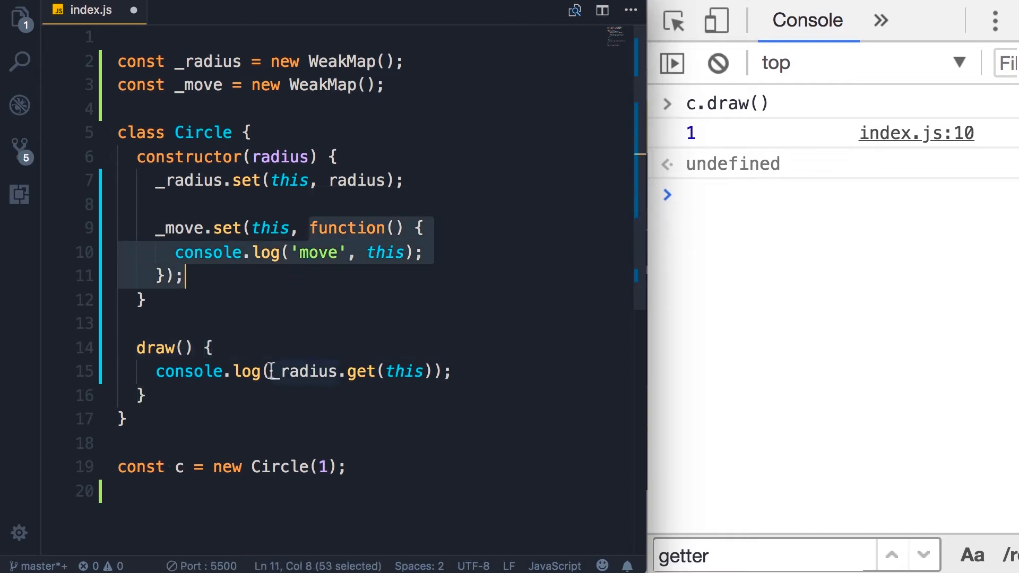
pyautogui.click(455, 371)
pyautogui.write('_move')
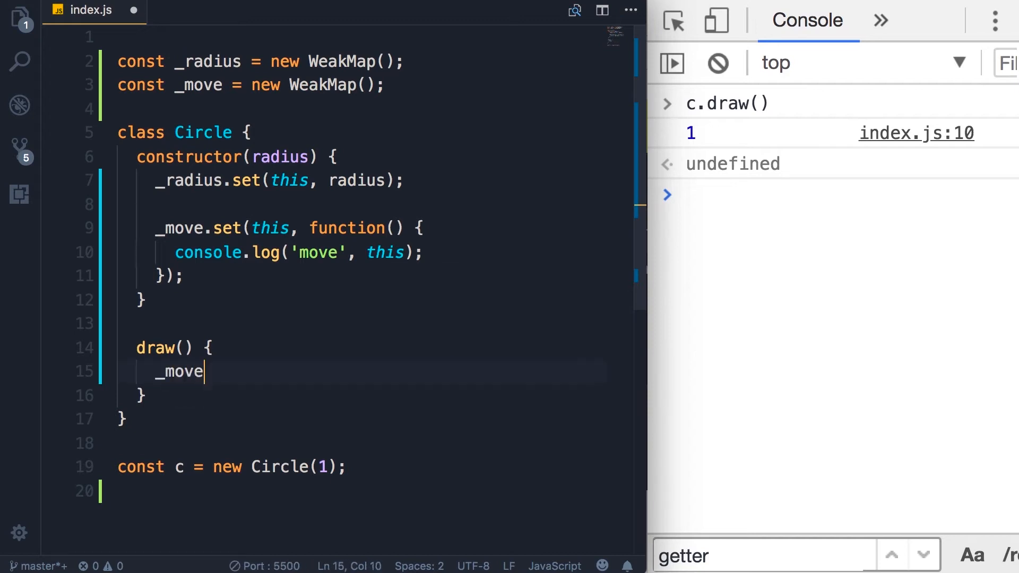
pyautogui.write('.get(this')
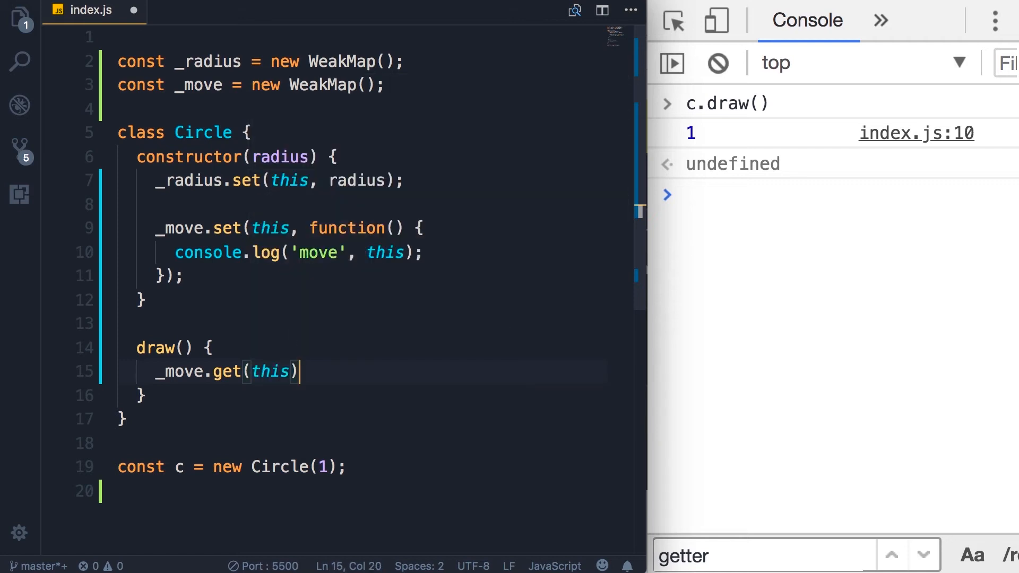
pyautogui.write('();')
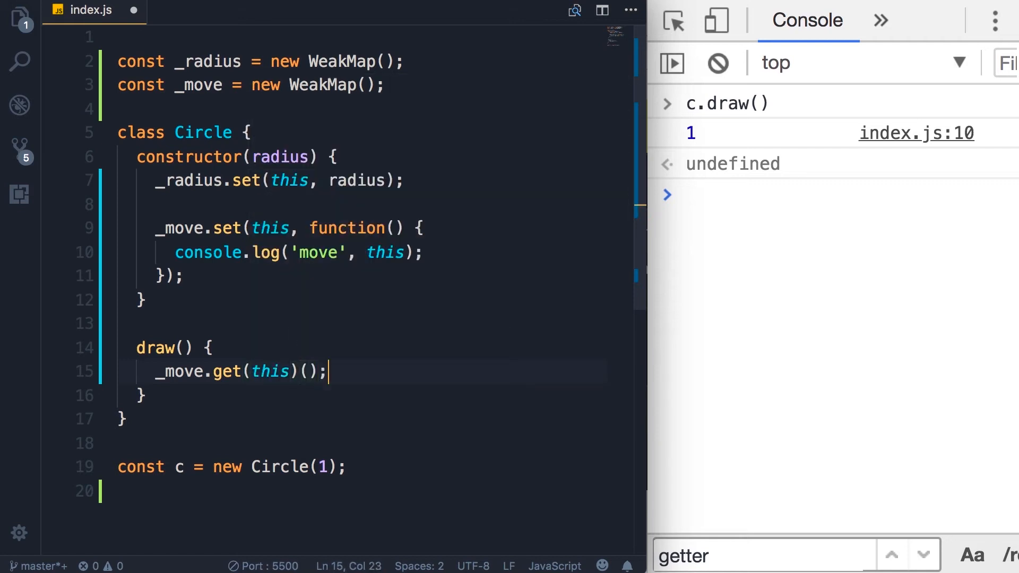
pyautogui.write("console.log('draw');")
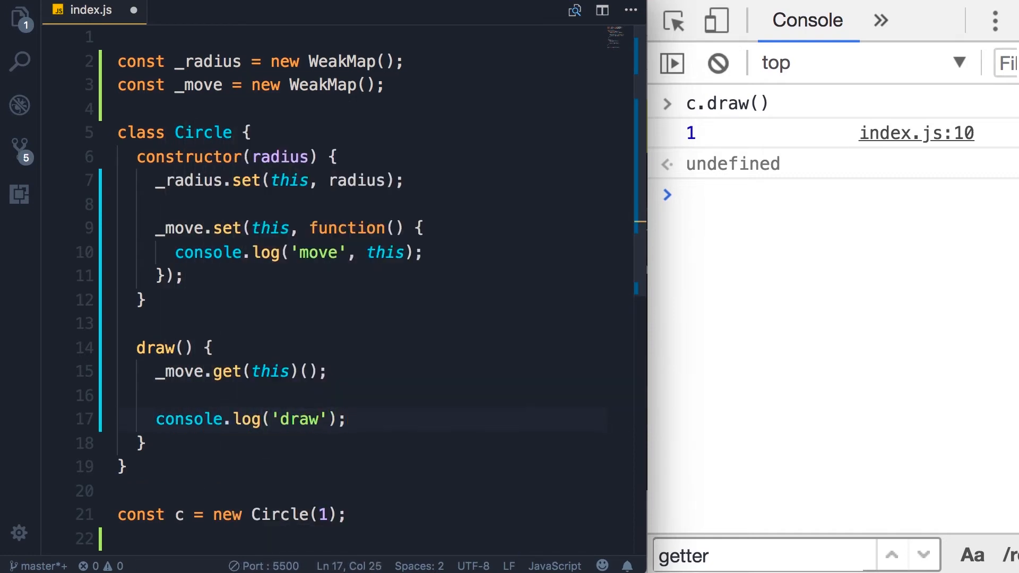
pyautogui.click(717, 62)
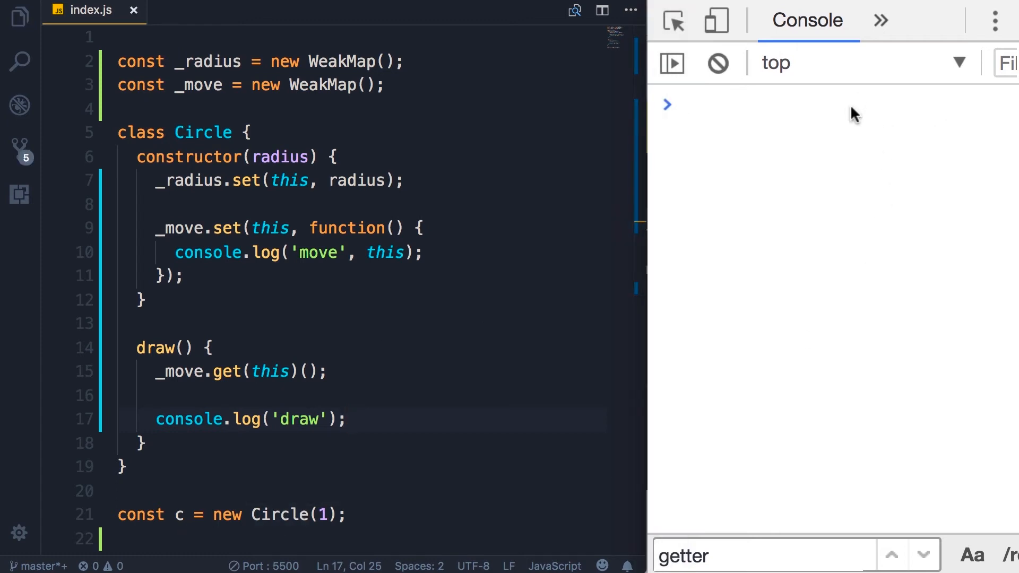
pyautogui.write('c.draw')
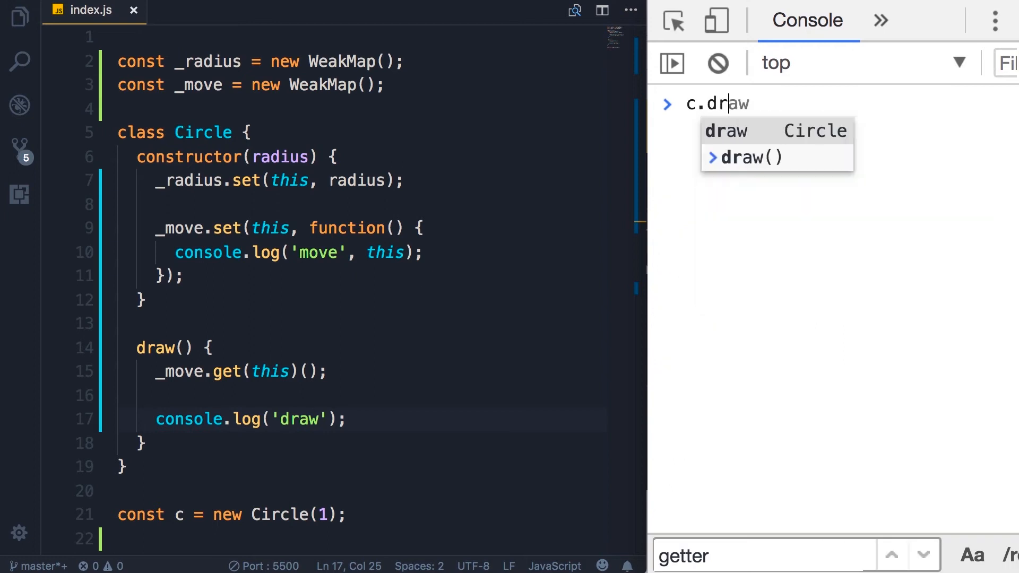
pyautogui.press('Enter')
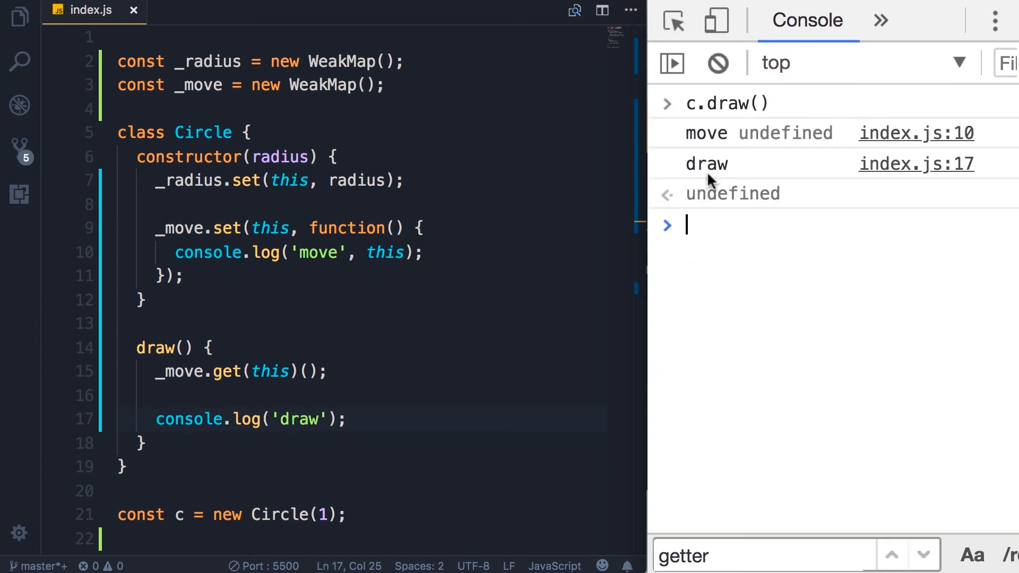
pyautogui.moveTo(707, 141)
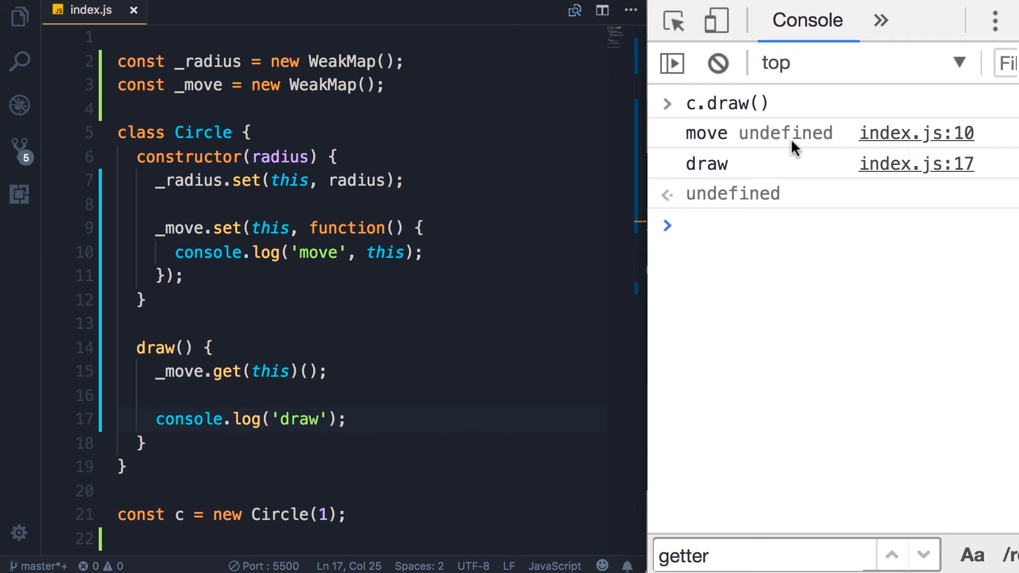
pyautogui.moveTo(205, 147)
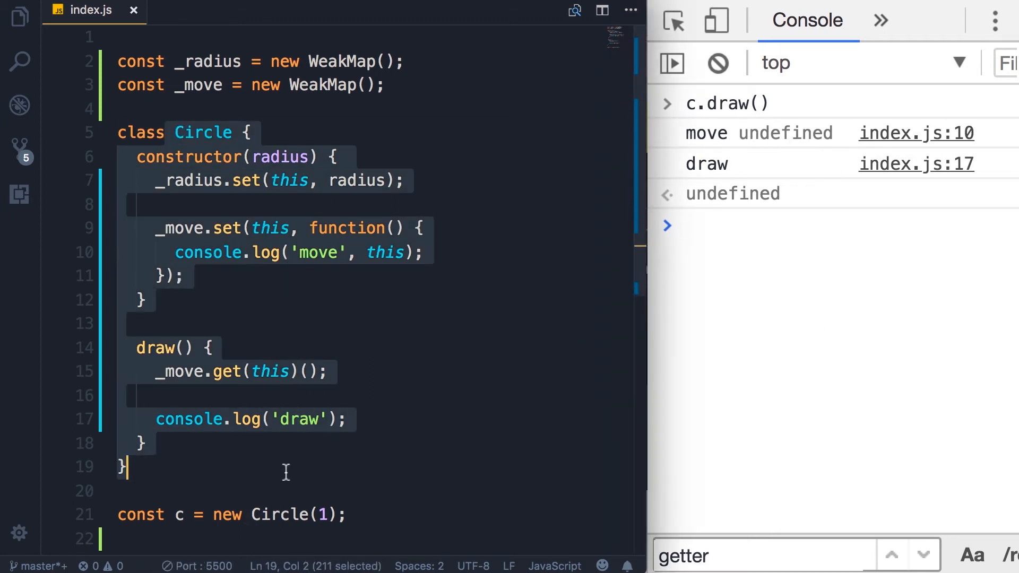
pyautogui.click(390, 252)
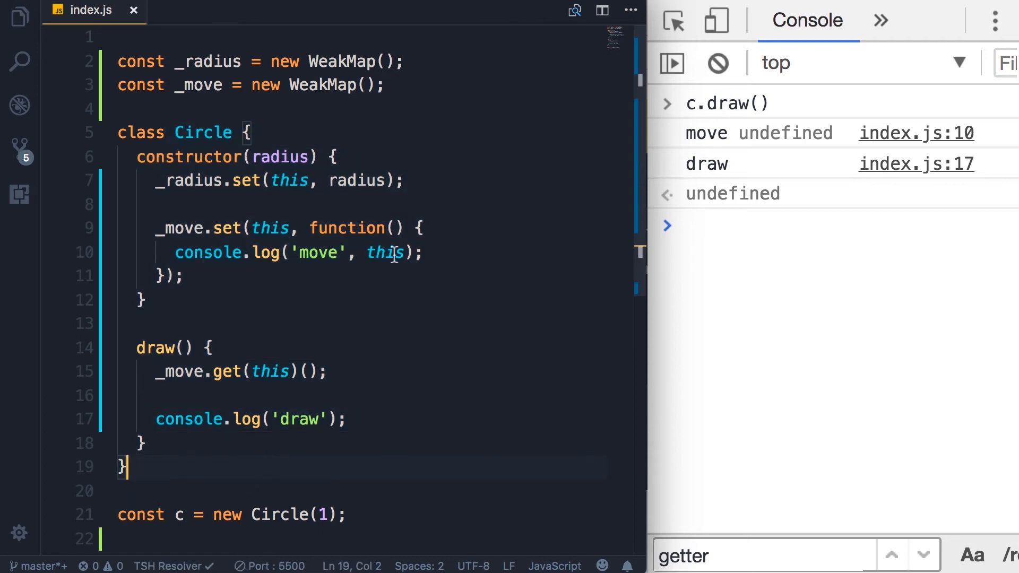
pyautogui.doubleClick(385, 252)
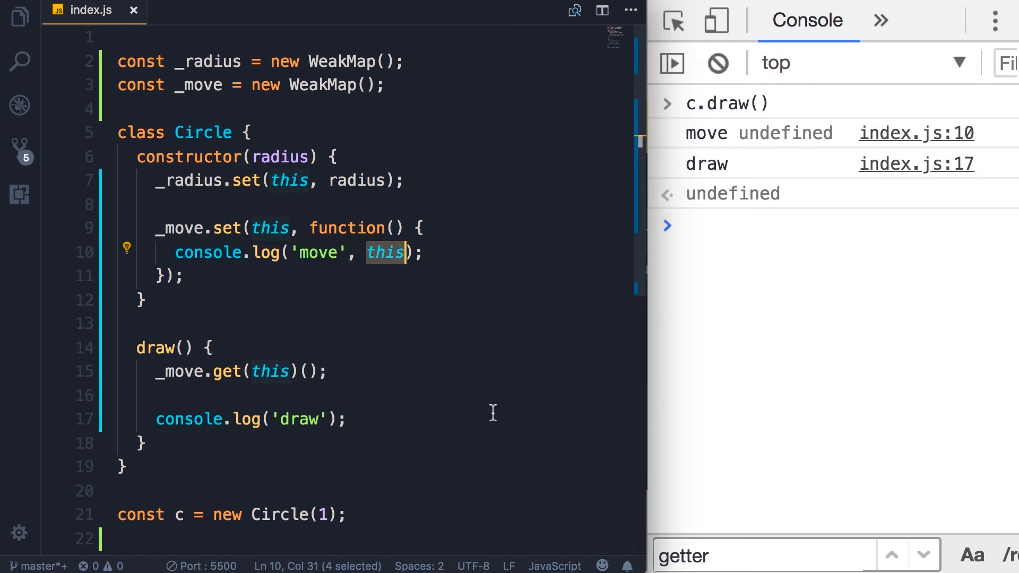
pyautogui.moveTo(416, 383)
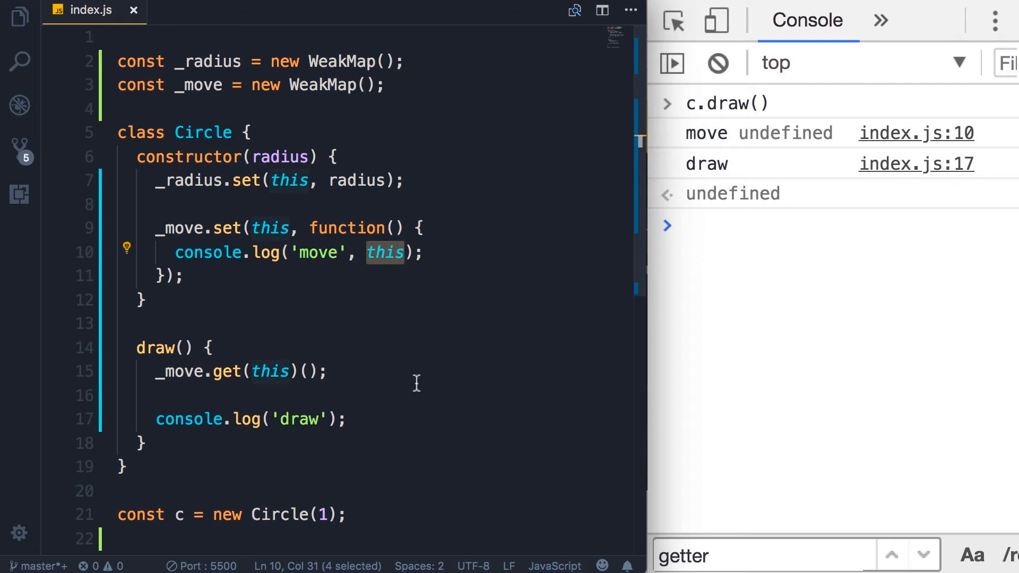
# Step: Replace the 'function' keyword in the _move function with () =>
pyautogui.click(375, 228)
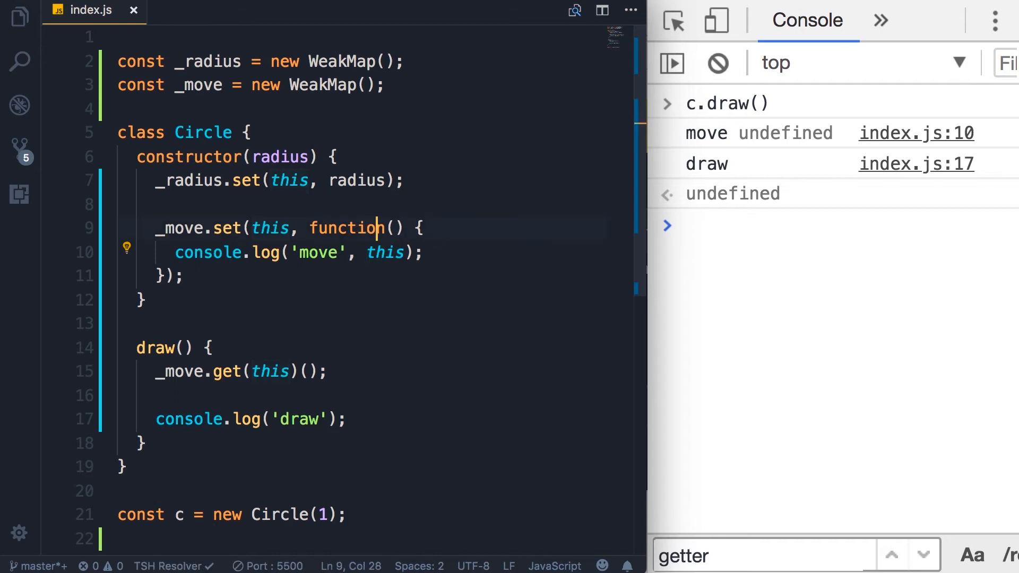
pyautogui.doubleClick(346, 229)
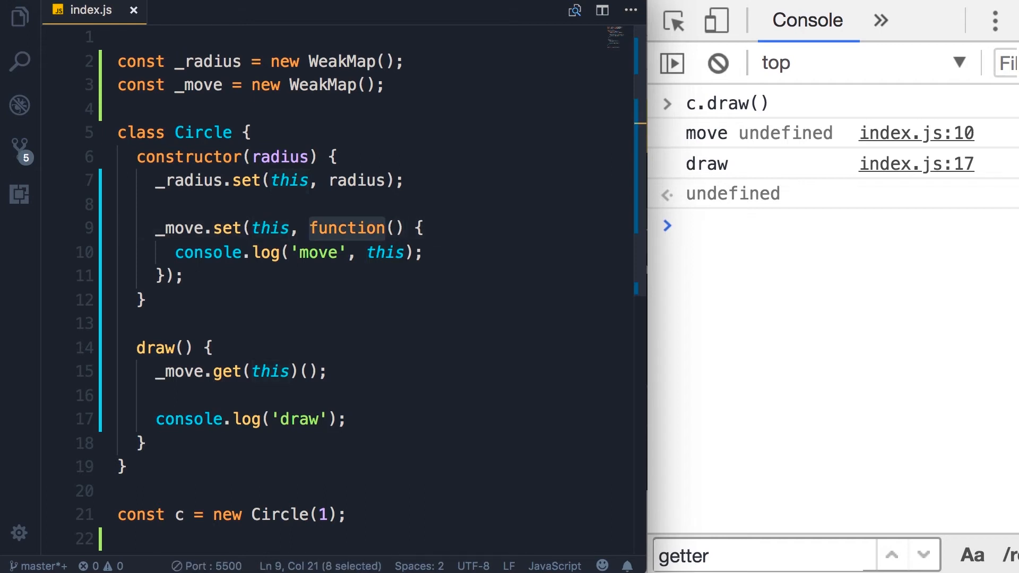
pyautogui.write('()')
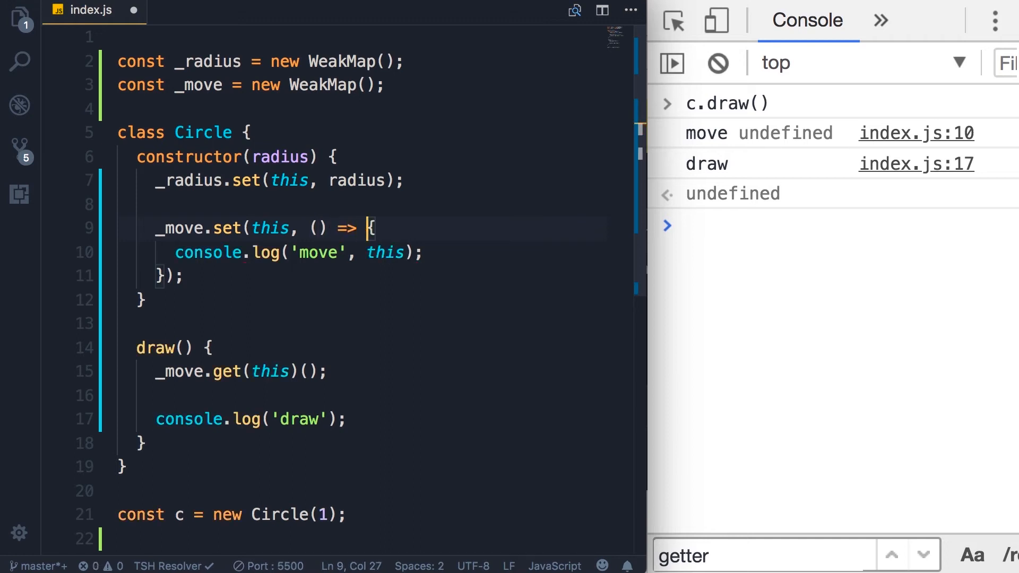
pyautogui.moveTo(481, 412)
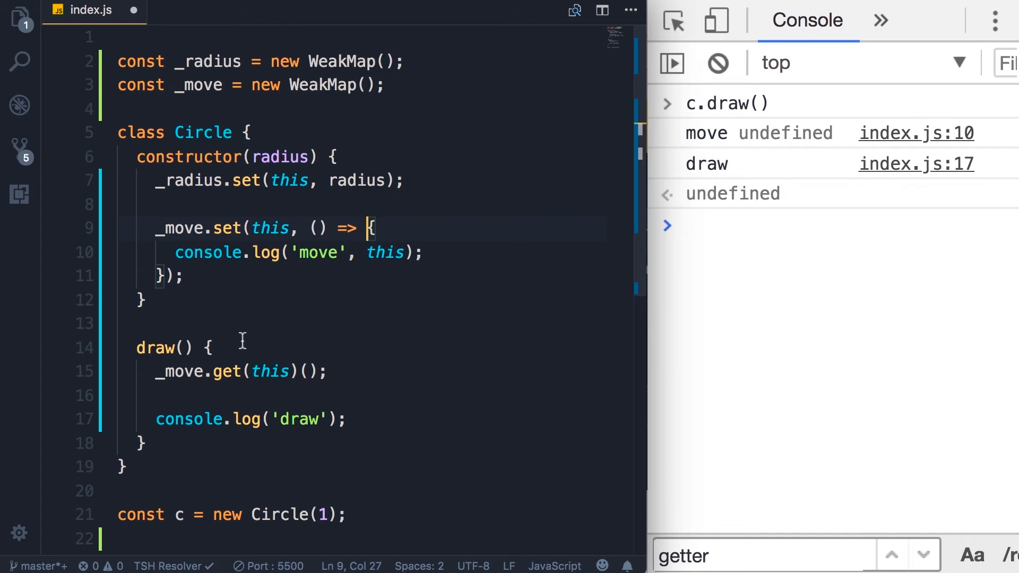
pyautogui.doubleClick(384, 252)
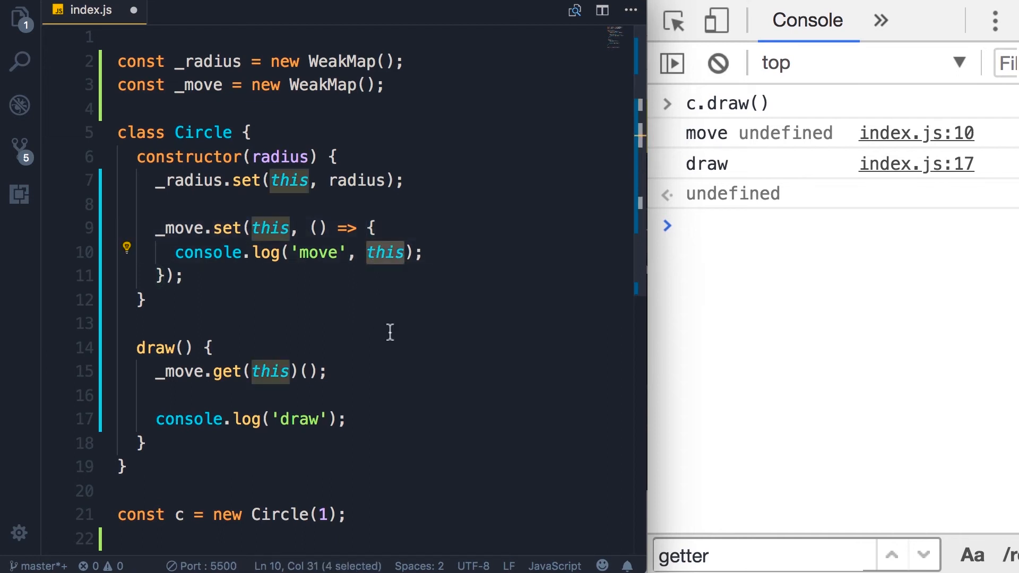
pyautogui.moveTo(373, 328)
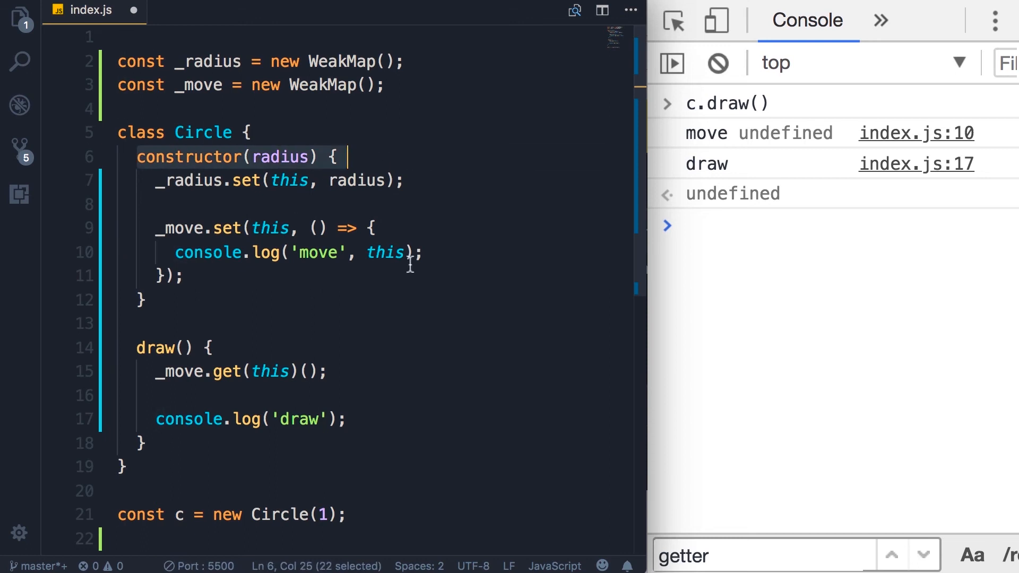
# Step: Run c.draw() again in the console, showing 'move' logged with the Circle object
pyautogui.click(717, 63)
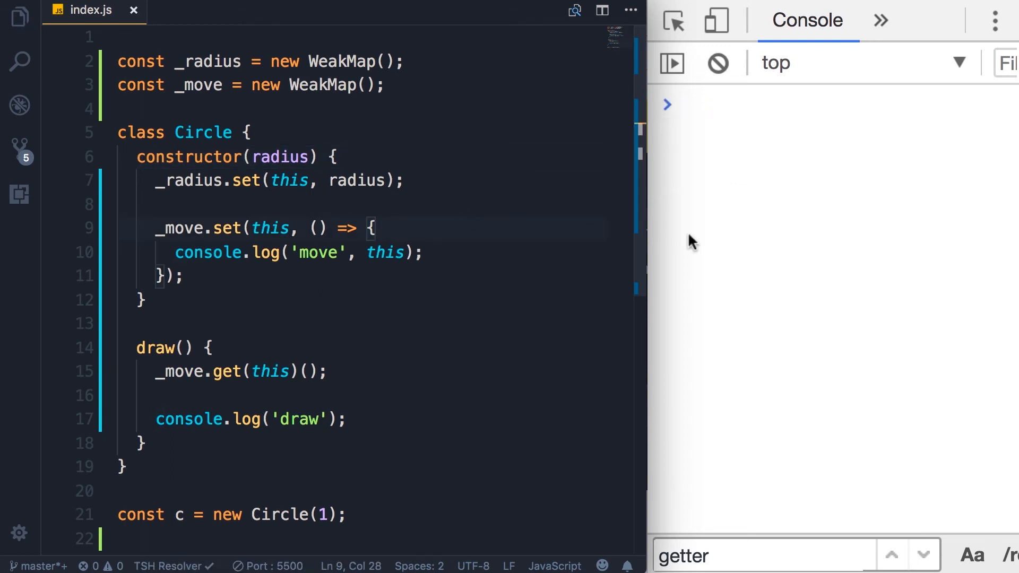
pyautogui.write('c.')
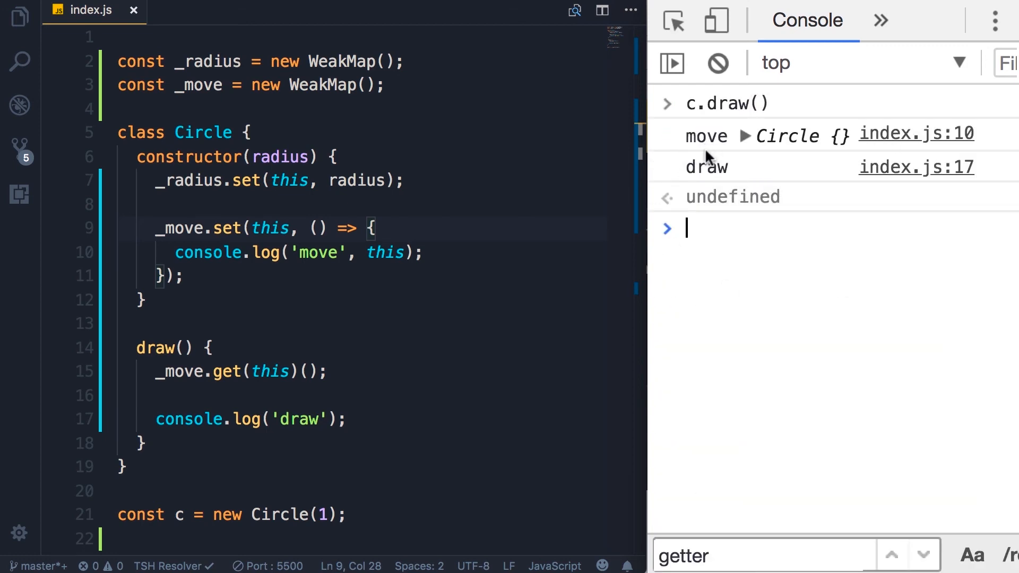
pyautogui.moveTo(798, 147)
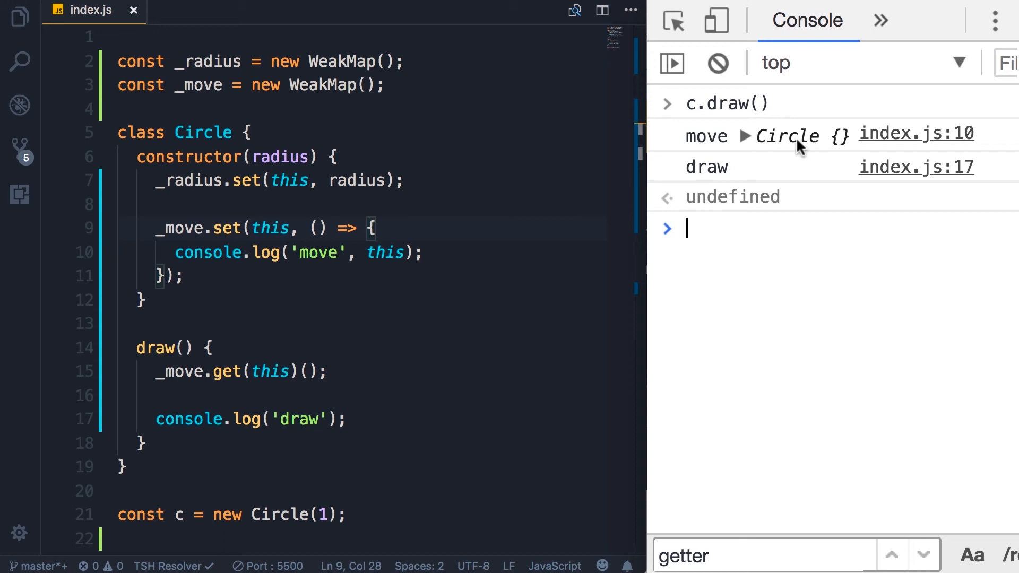
pyautogui.moveTo(393, 263)
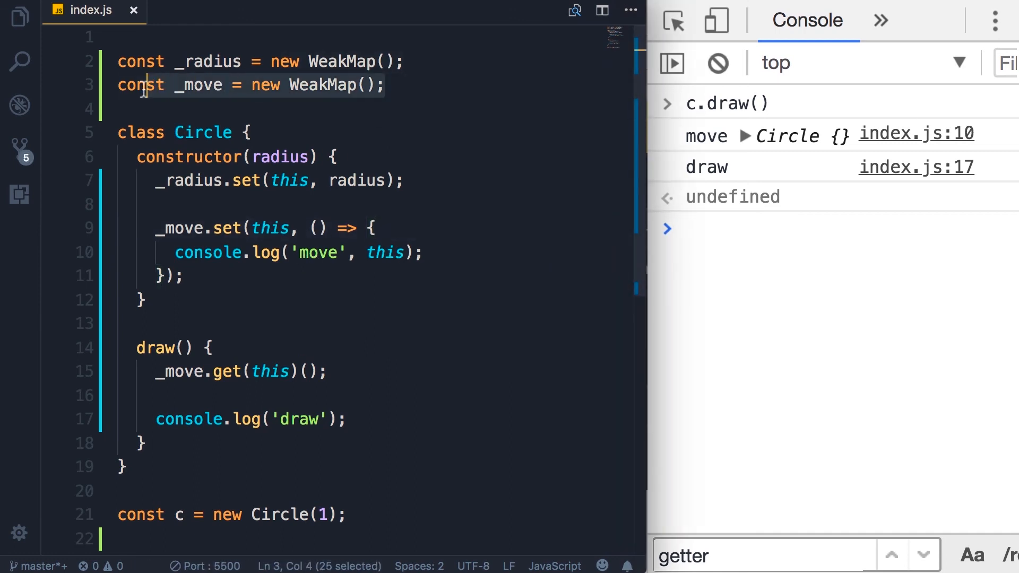
pyautogui.click(390, 85)
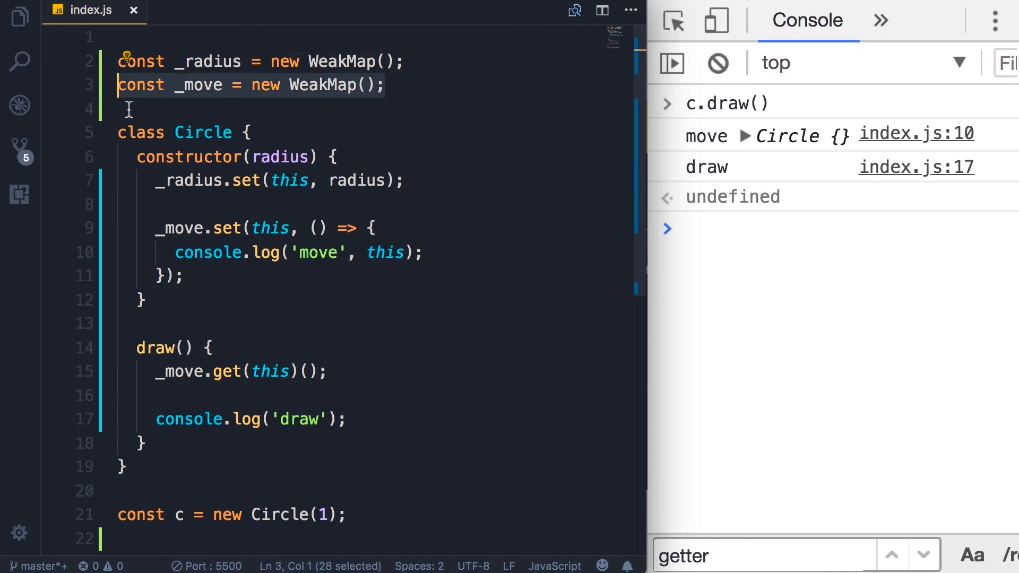
pyautogui.moveTo(479, 144)
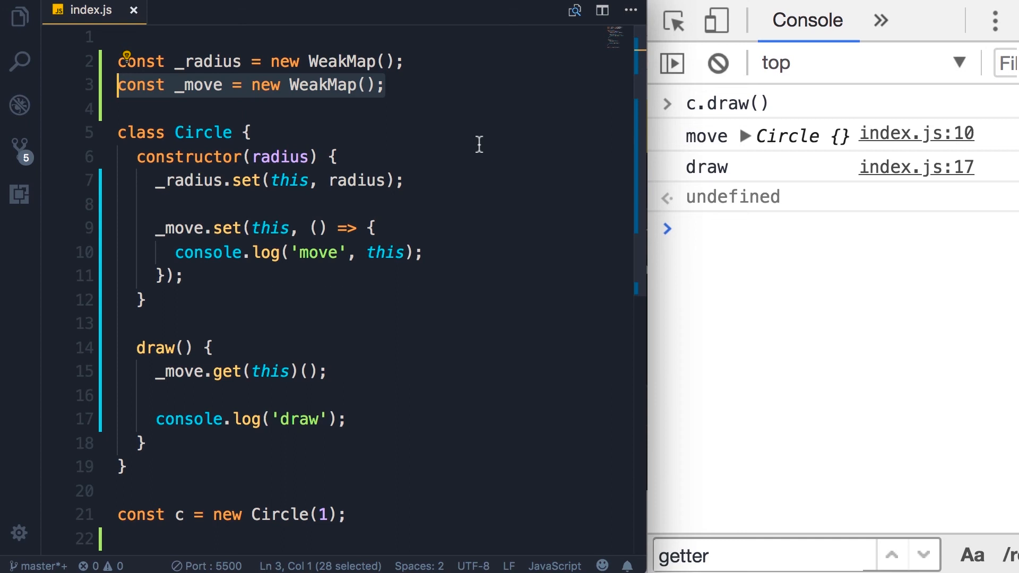
# Step: Declare const privateProps = new WeakMap(); in index.js
pyautogui.write('con')
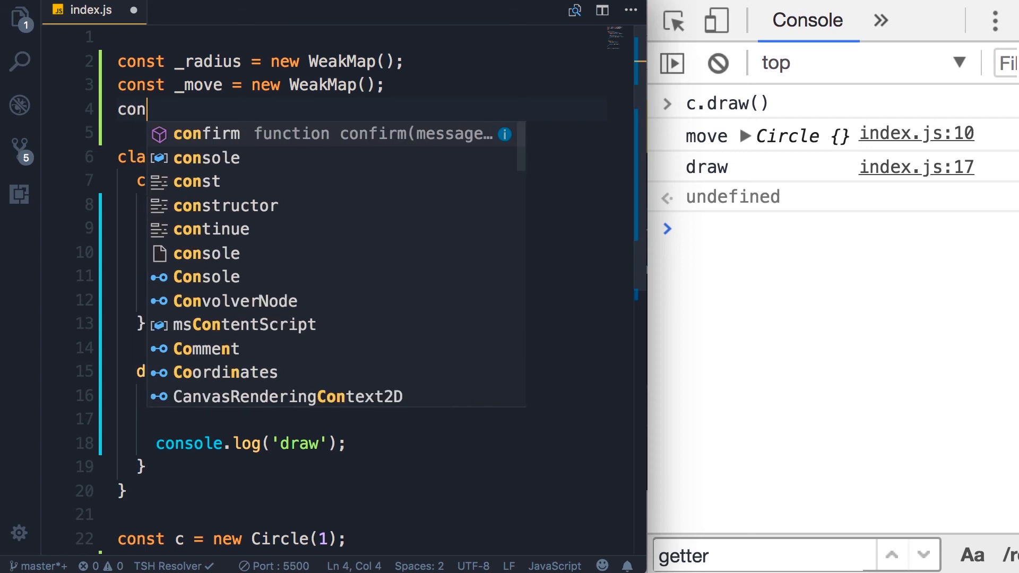
pyautogui.write('privateProps')
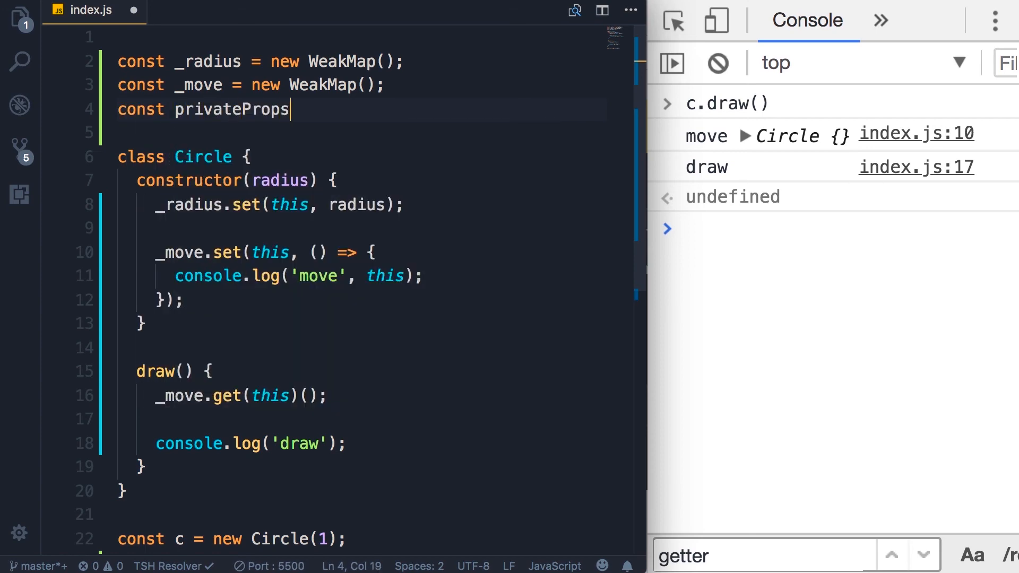
pyautogui.write('= new WeakMap();')
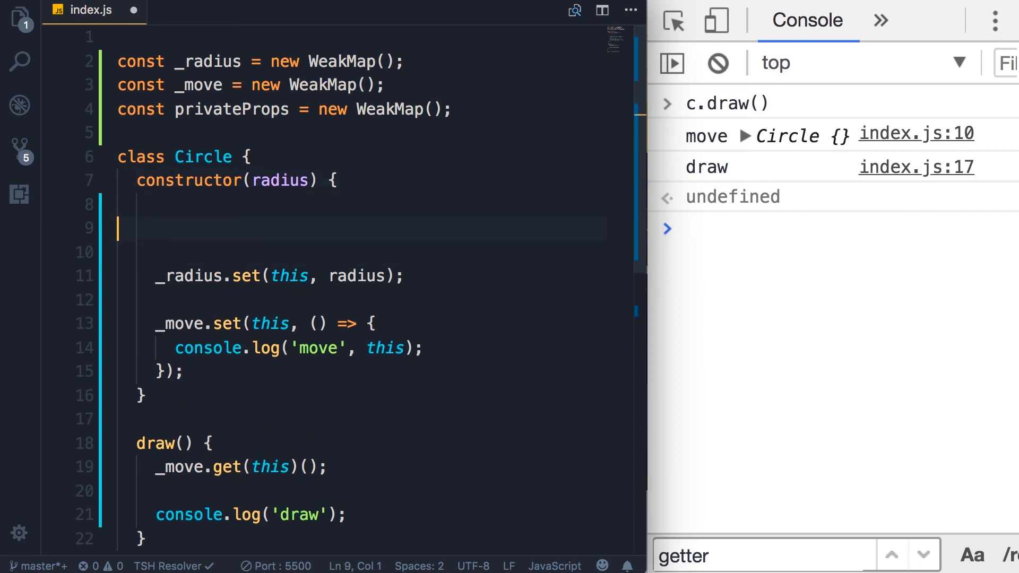
# Step: In the constructor, call privateProps.set(this, { radius: radius, move: () => {} })
pyautogui.write('privateProps.set')
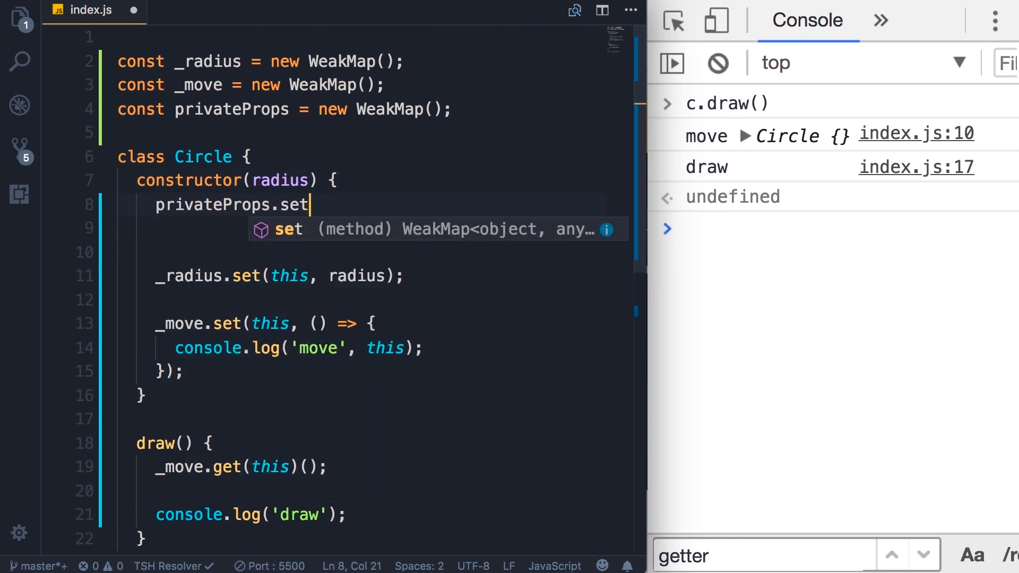
pyautogui.write('(this,')
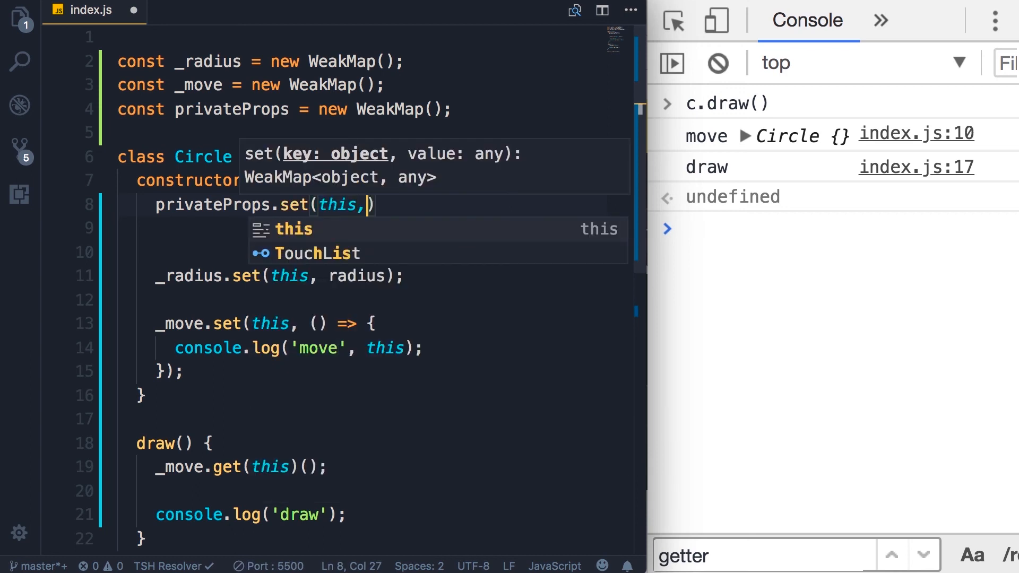
pyautogui.write('{}')
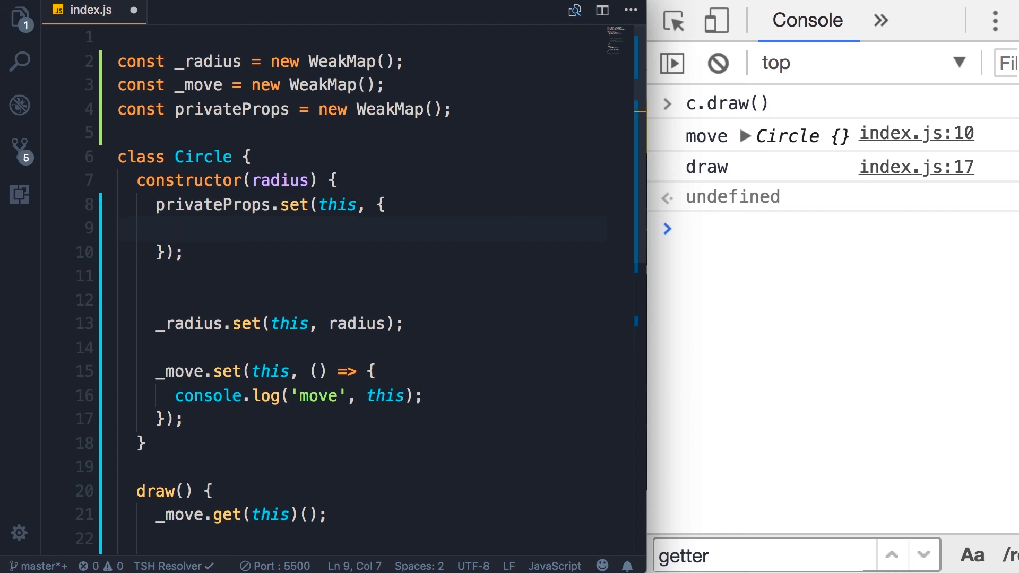
pyautogui.write('radius: radius,')
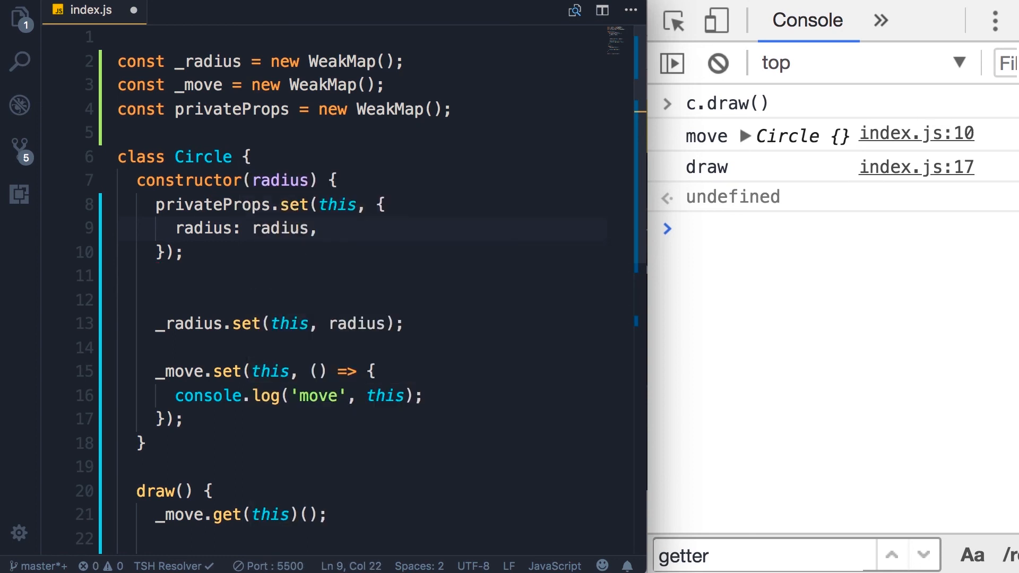
pyautogui.write('move:')
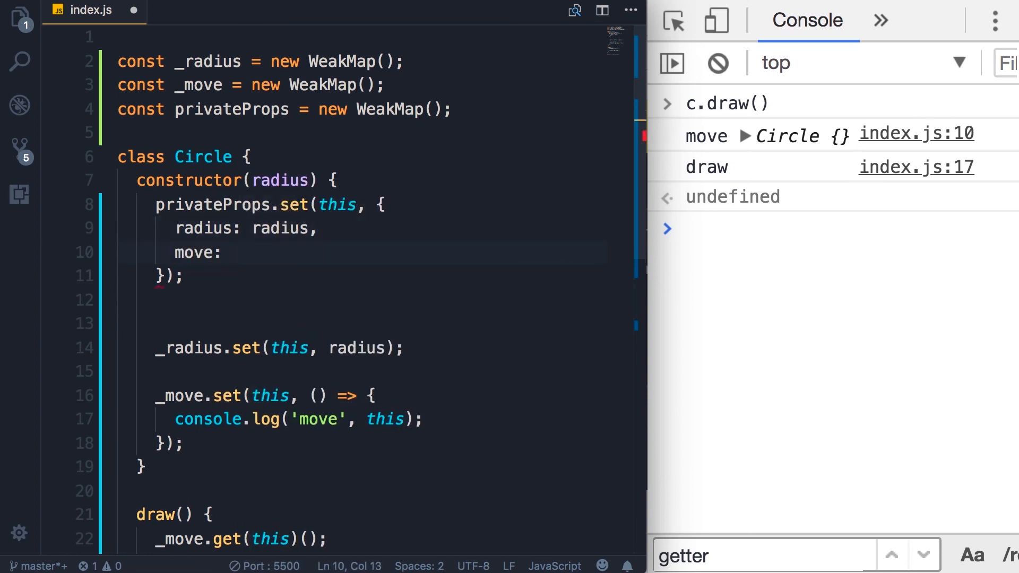
pyautogui.write('() => {')
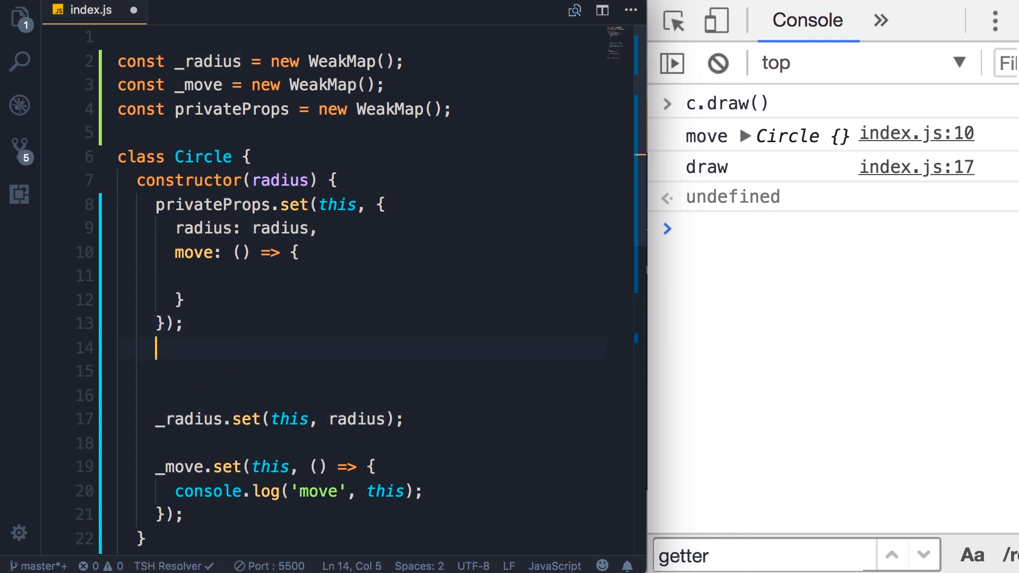
# Step: Type `privateProps.get(this).ra` below the set call to read the radius back
pyautogui.write('privateProps.get(this')
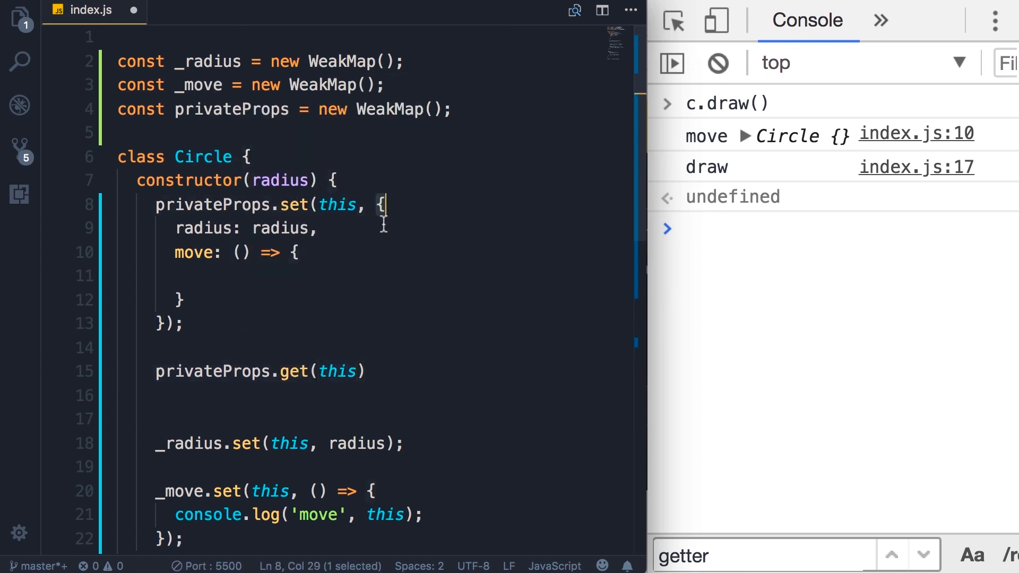
pyautogui.click(185, 324)
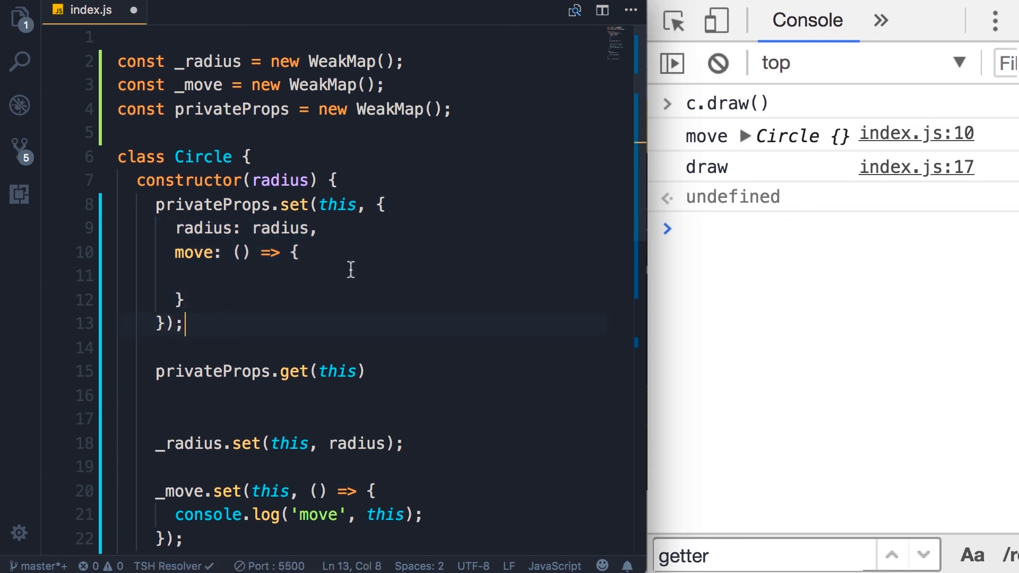
pyautogui.doubleClick(203, 228)
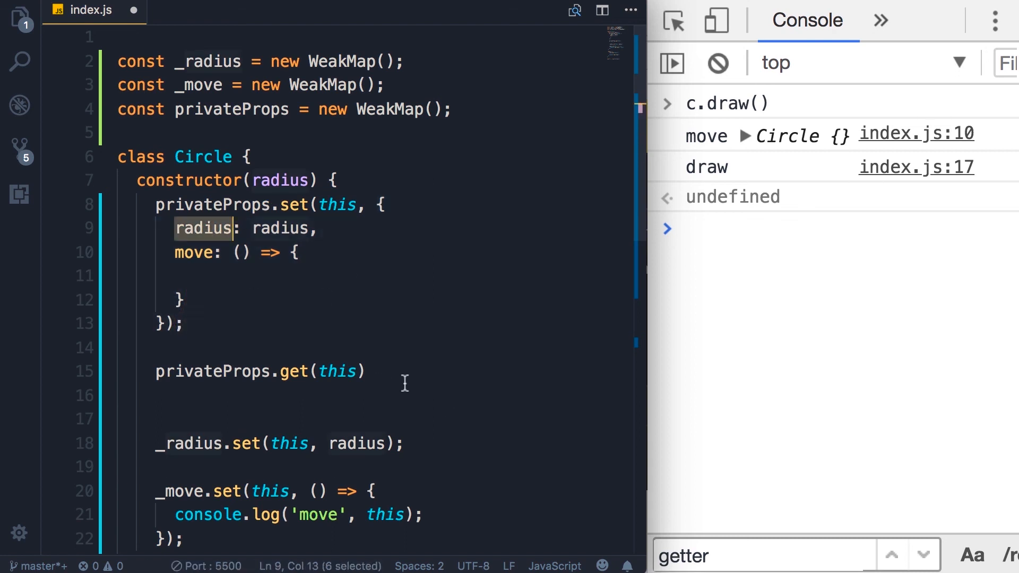
pyautogui.write('.ra')
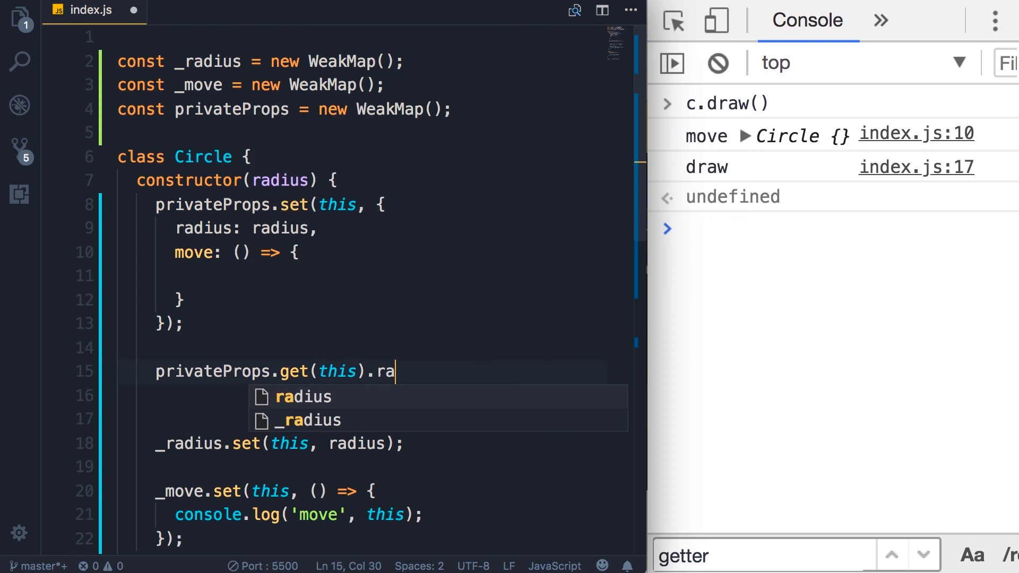